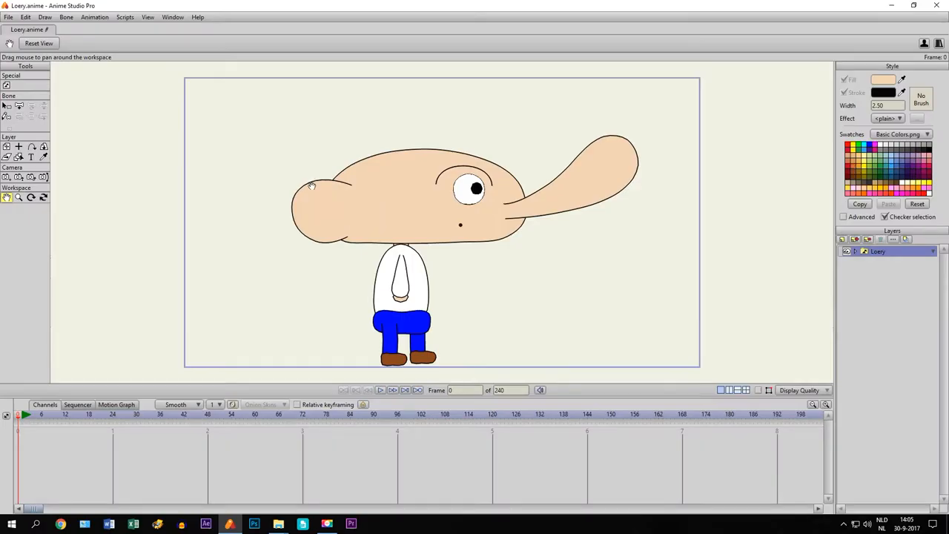
mouse_move(377, 182)
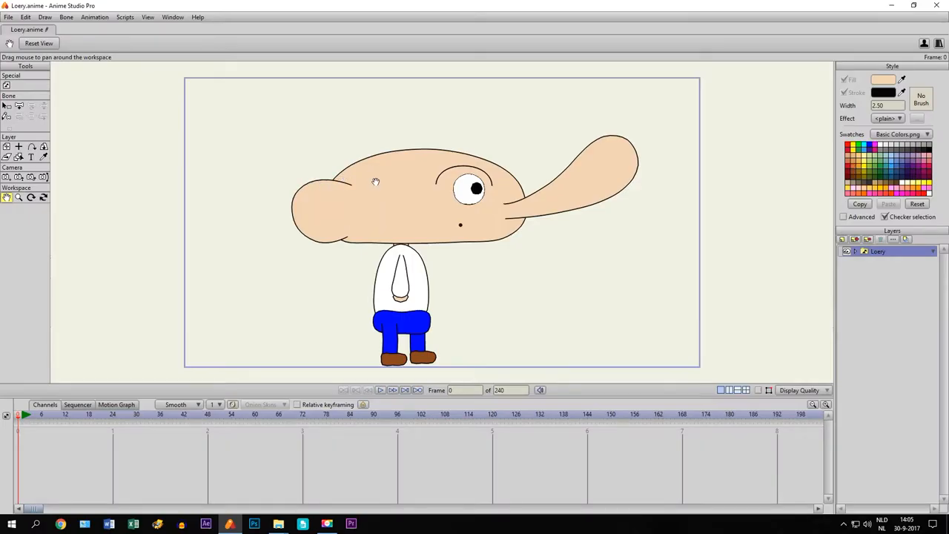
mouse_move(519, 237)
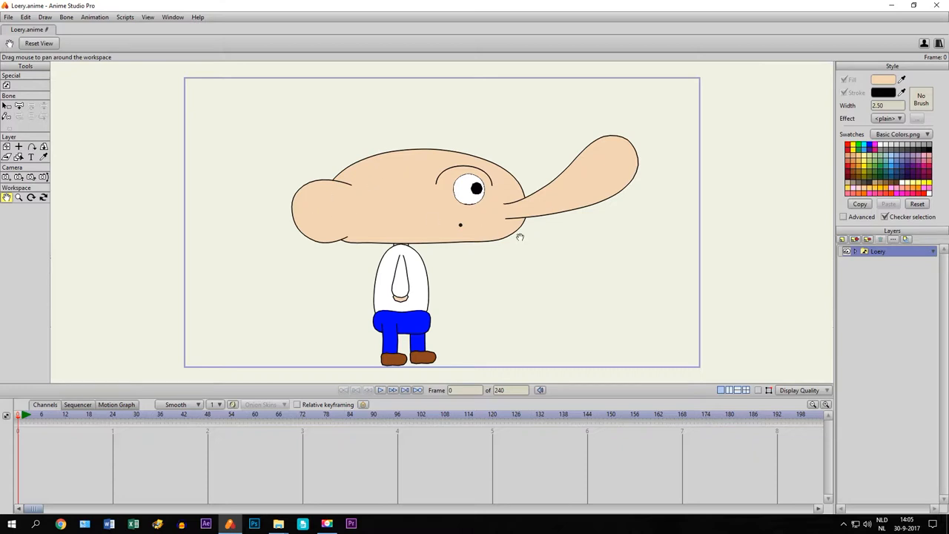
mouse_move(289, 267)
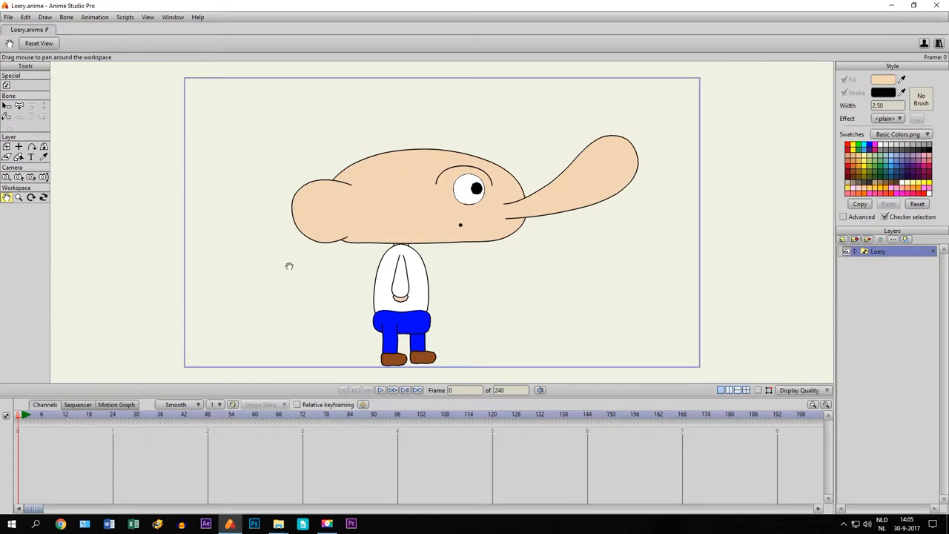
mouse_move(279, 249)
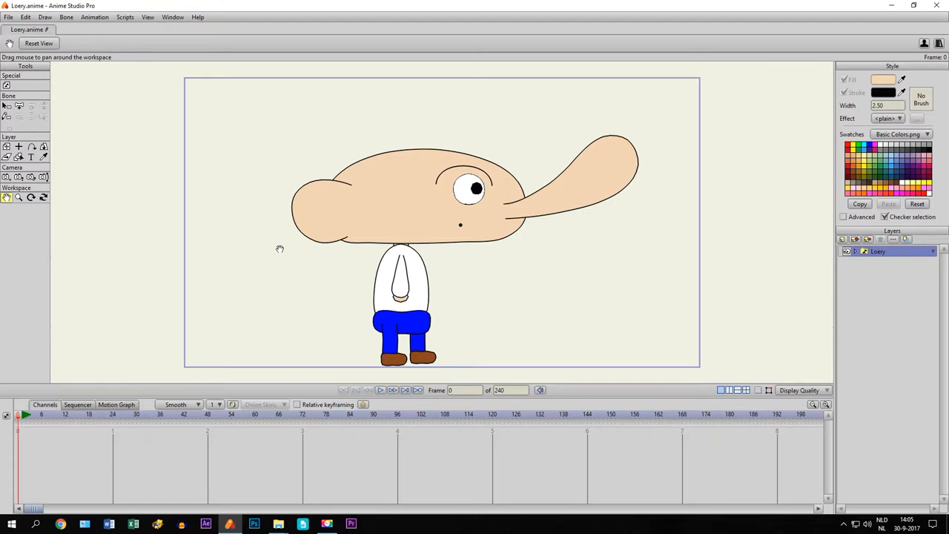
mouse_move(284, 258)
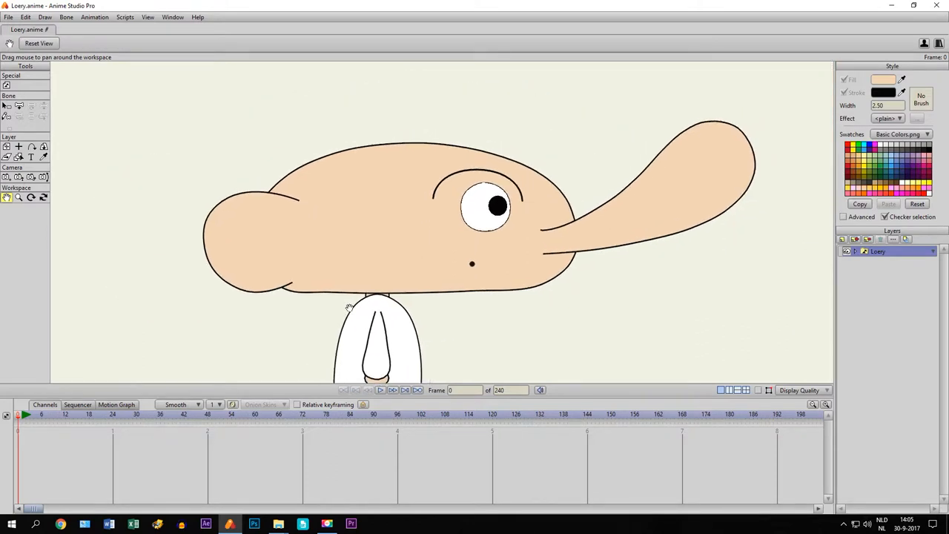
mouse_move(220, 230)
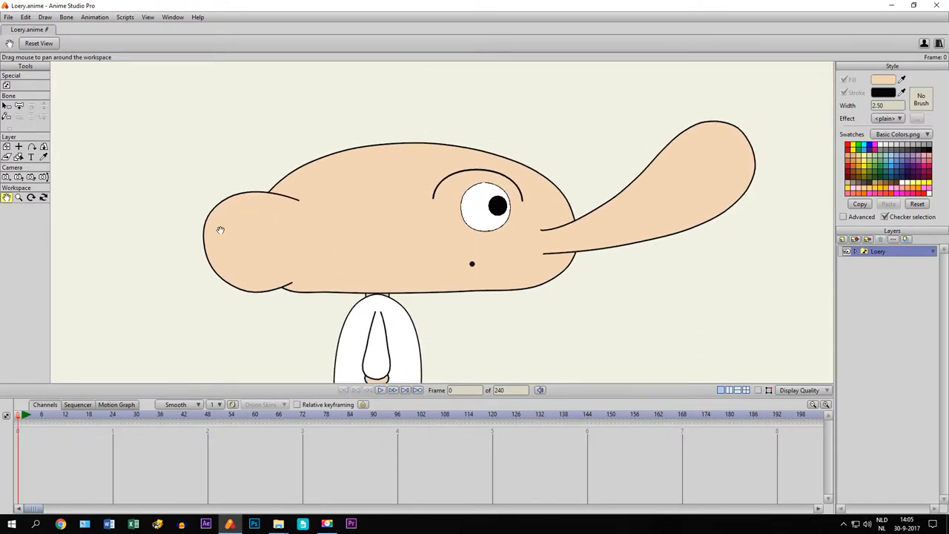
mouse_move(448, 246)
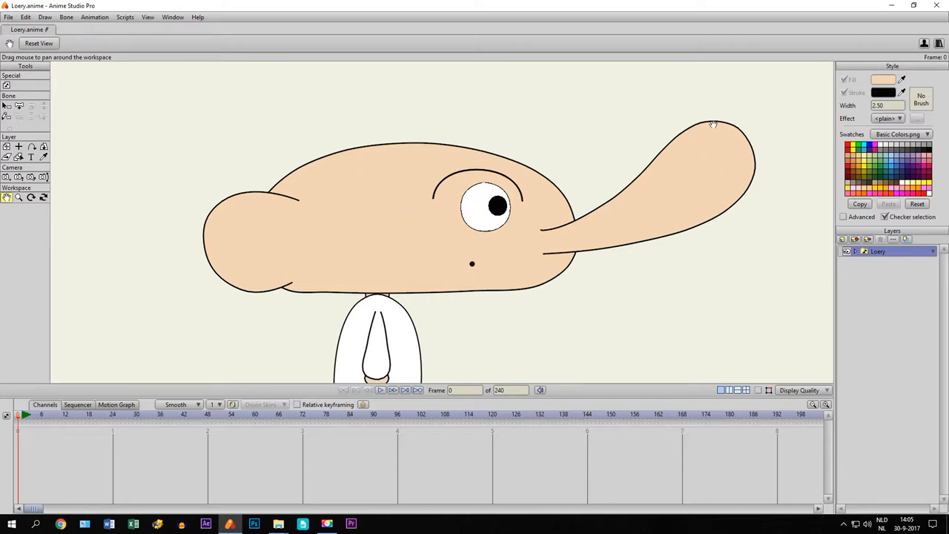
mouse_move(798, 267)
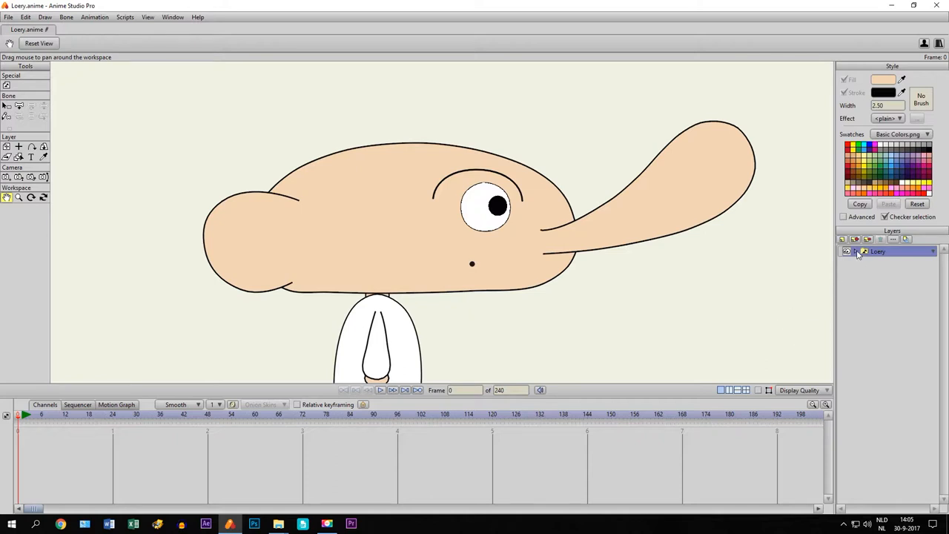
Step: Expand Loery, Hoofd and the Links group to show Mond, Ogen, Oor, Neus and Hoofd, leaving Links selected
click(863, 252)
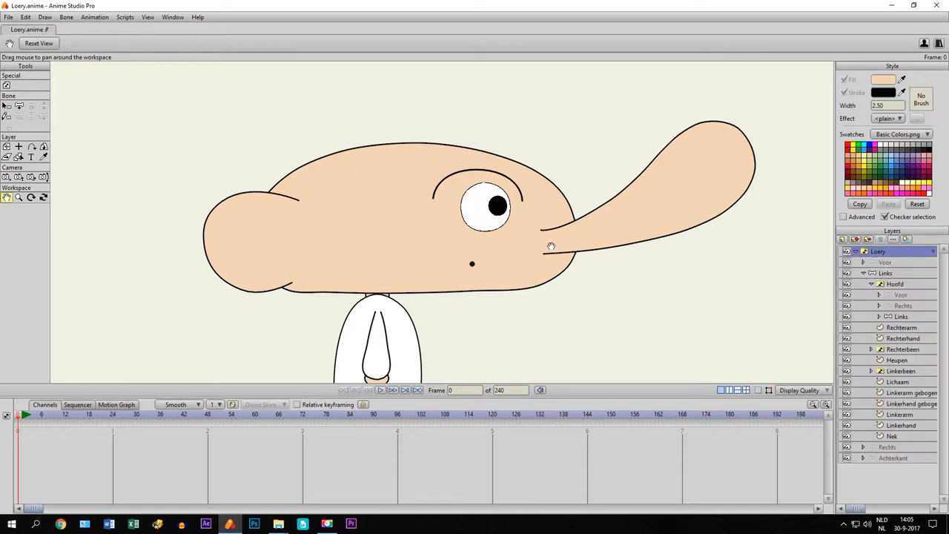
click(887, 273)
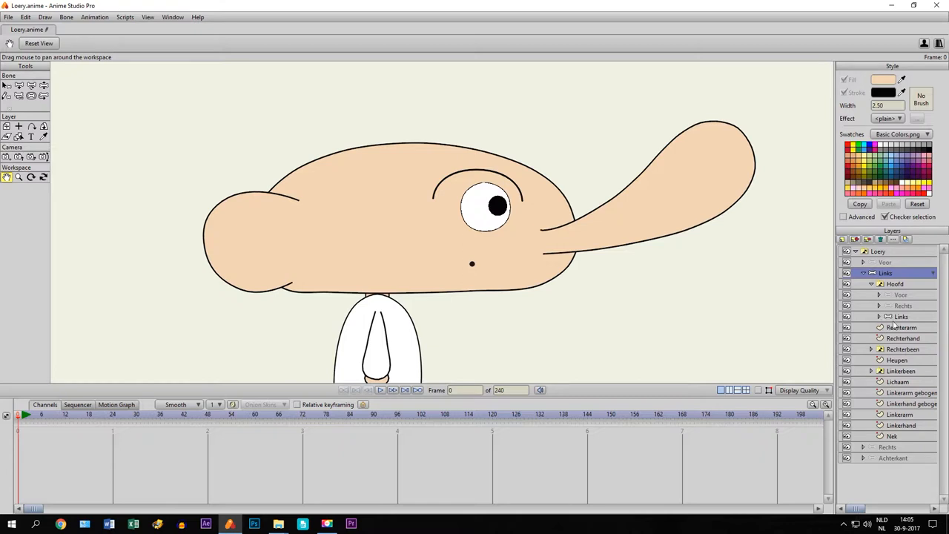
click(902, 317)
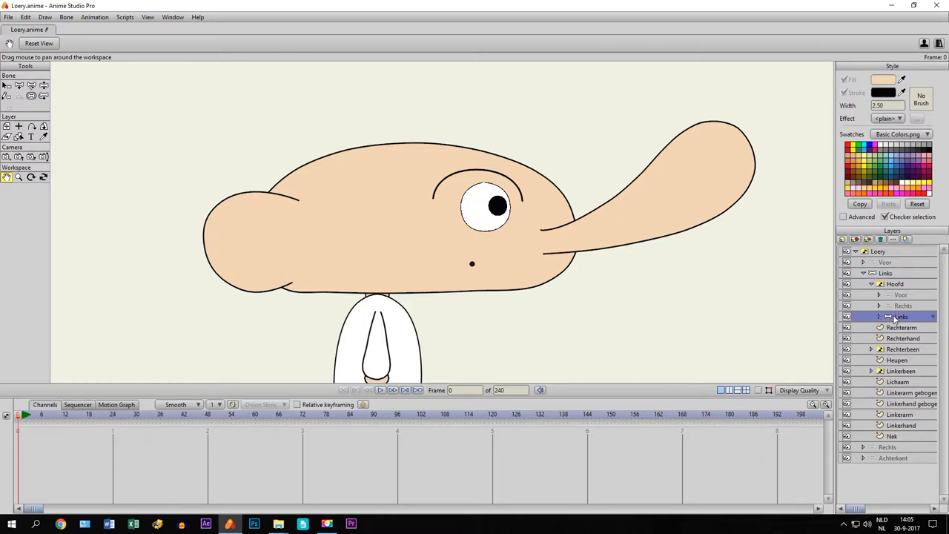
click(878, 317)
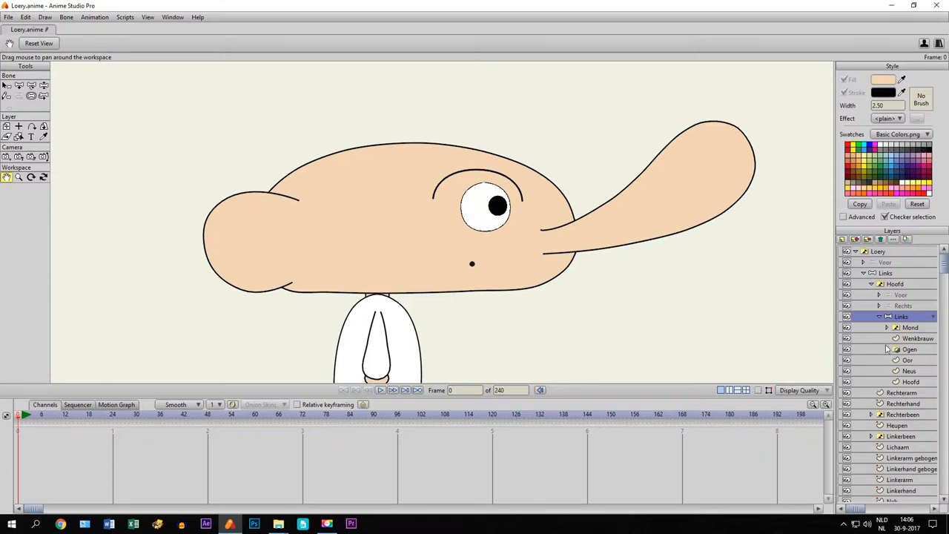
click(910, 328)
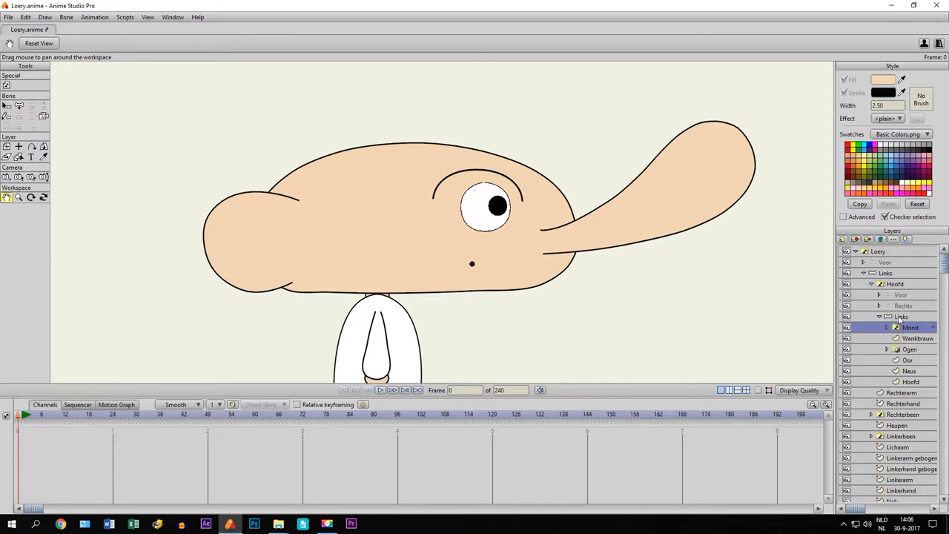
click(901, 317)
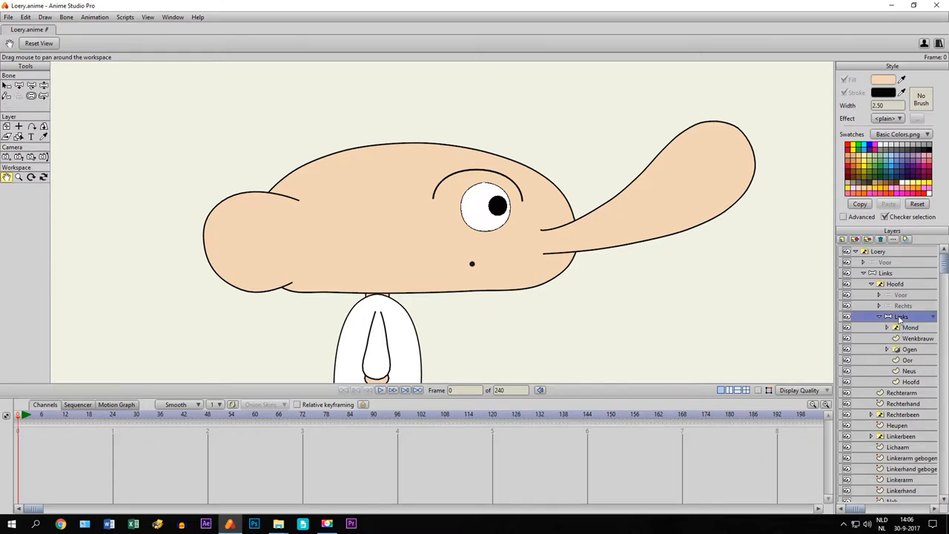
Step: Set the Links group's masking to Hide all so the nose and ear vanish
double_click(902, 317)
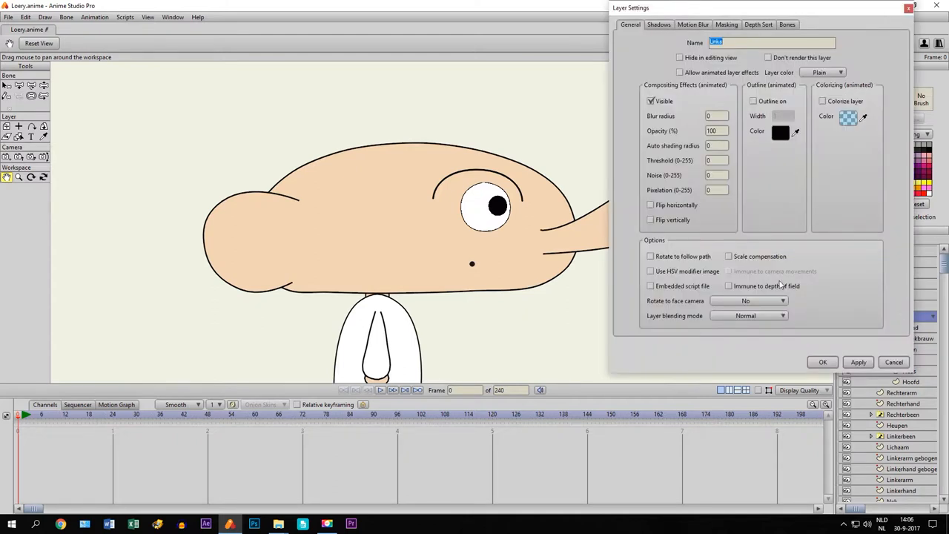
mouse_move(540, 201)
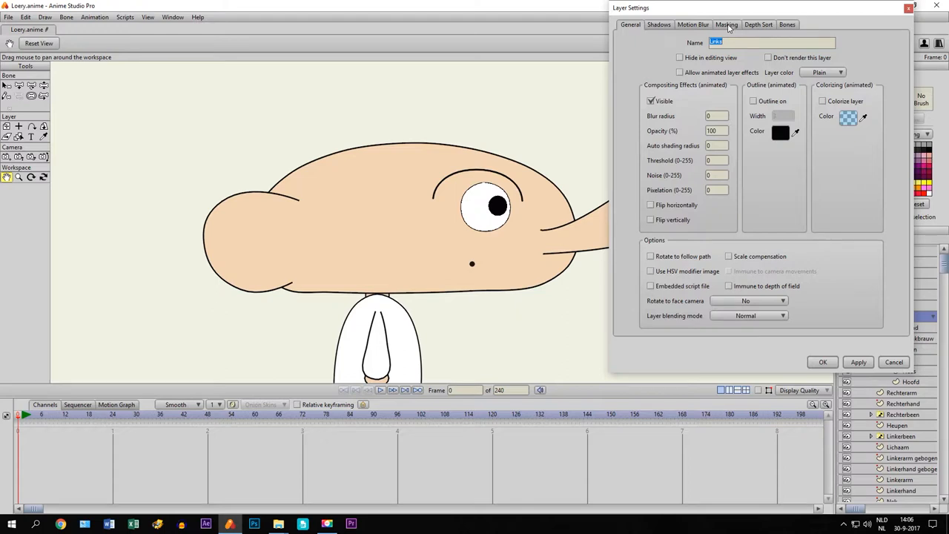
click(727, 23)
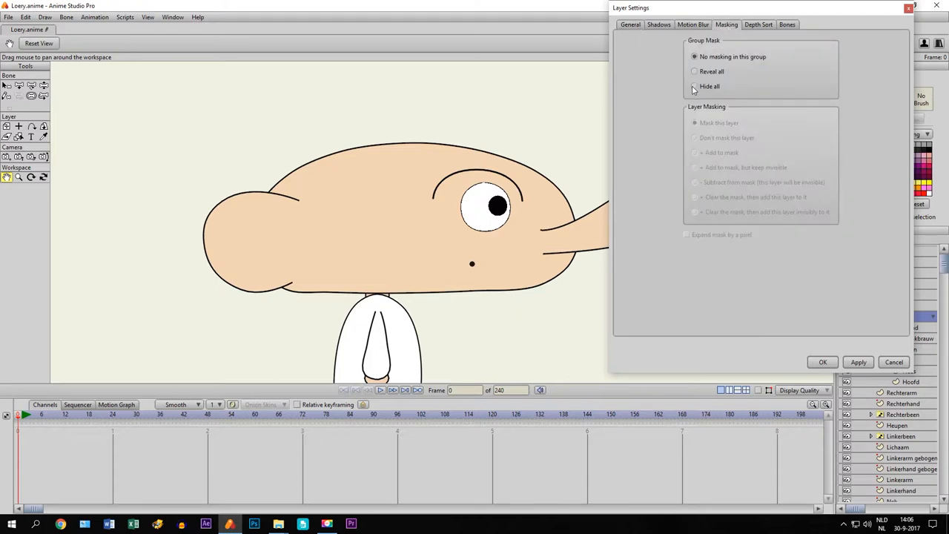
click(694, 86)
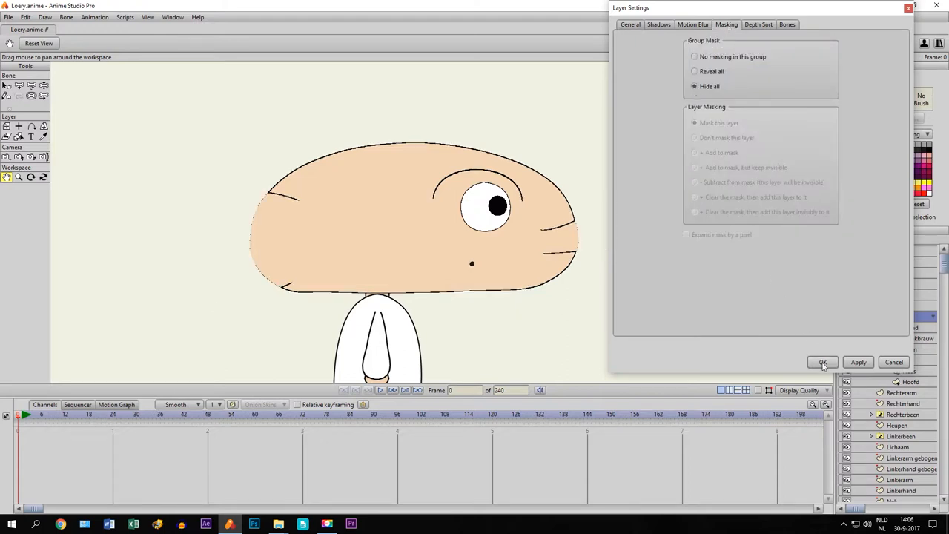
click(822, 361)
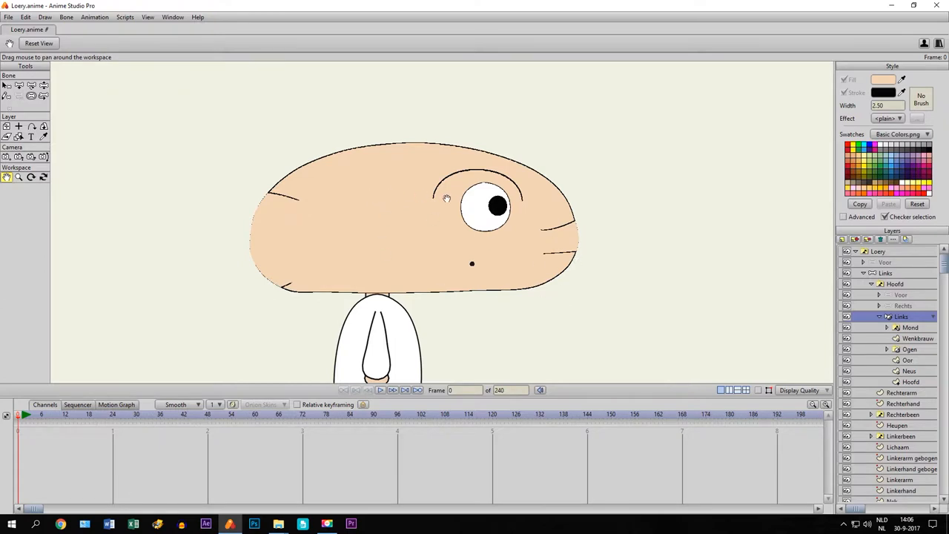
mouse_move(258, 187)
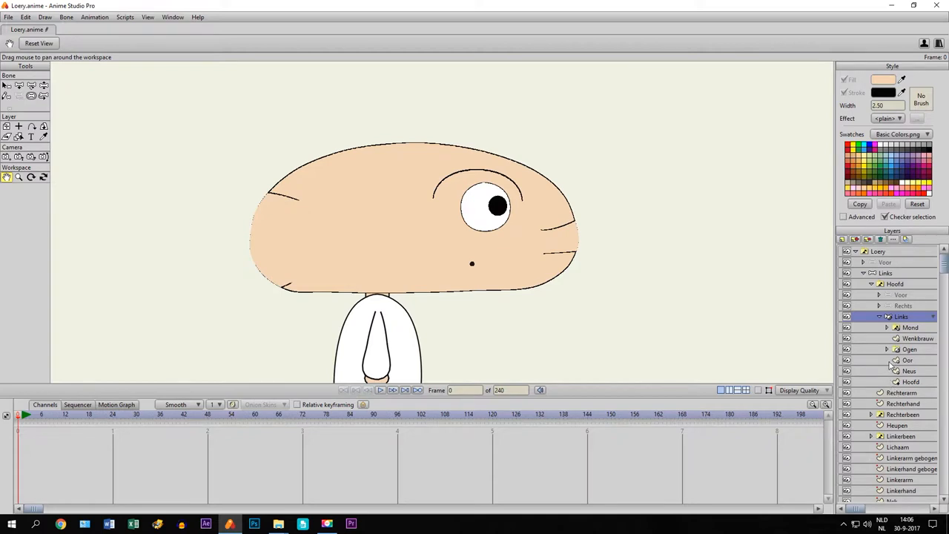
mouse_move(898, 371)
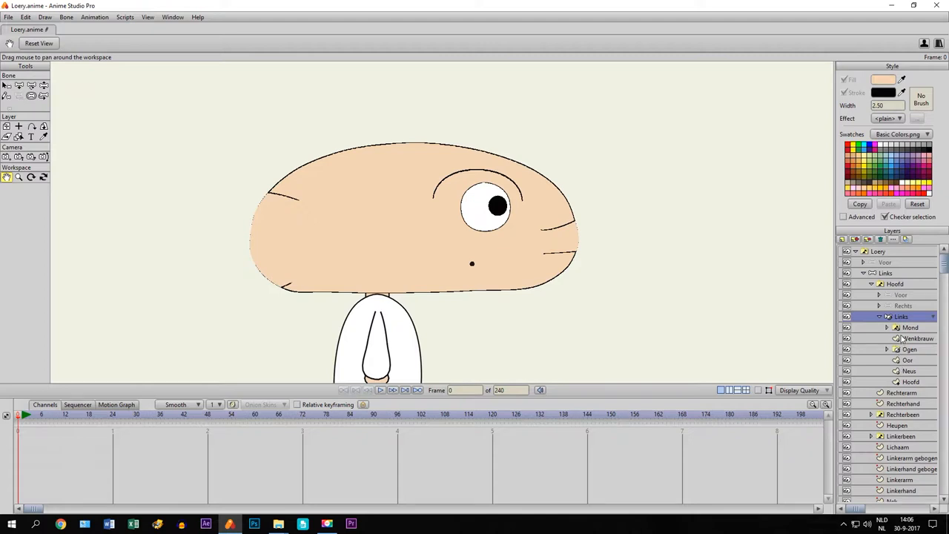
Step: Set the Hoofd layer's masking to Add to mask so the head shape defines the mask
click(911, 382)
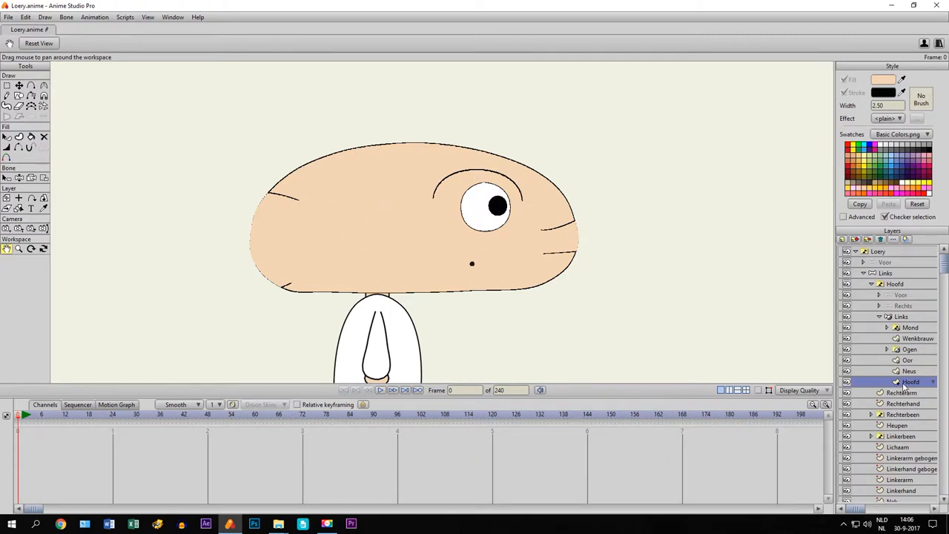
double_click(896, 382)
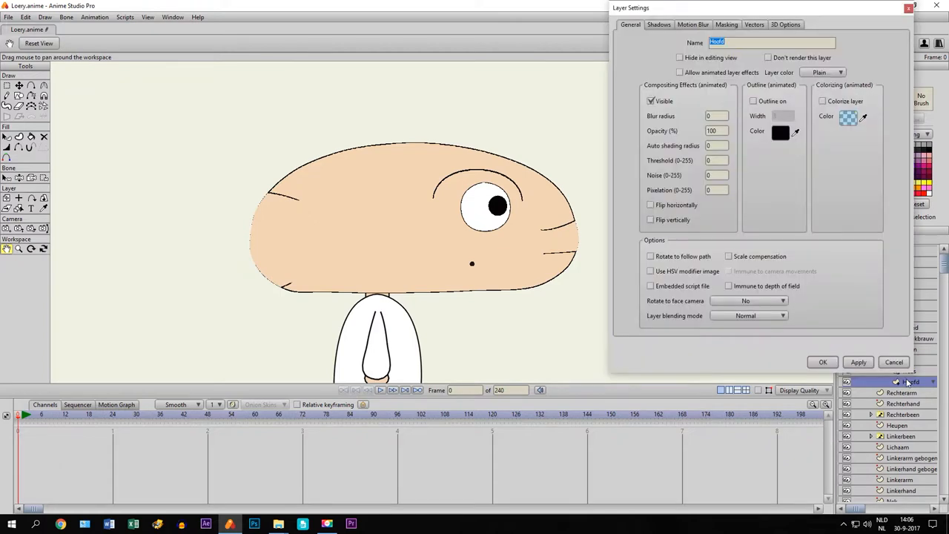
click(727, 24)
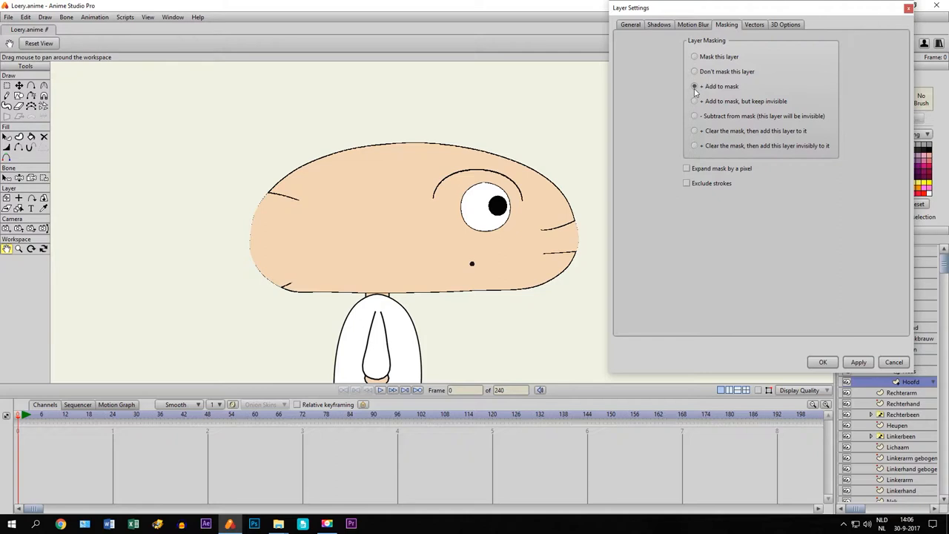
click(821, 362)
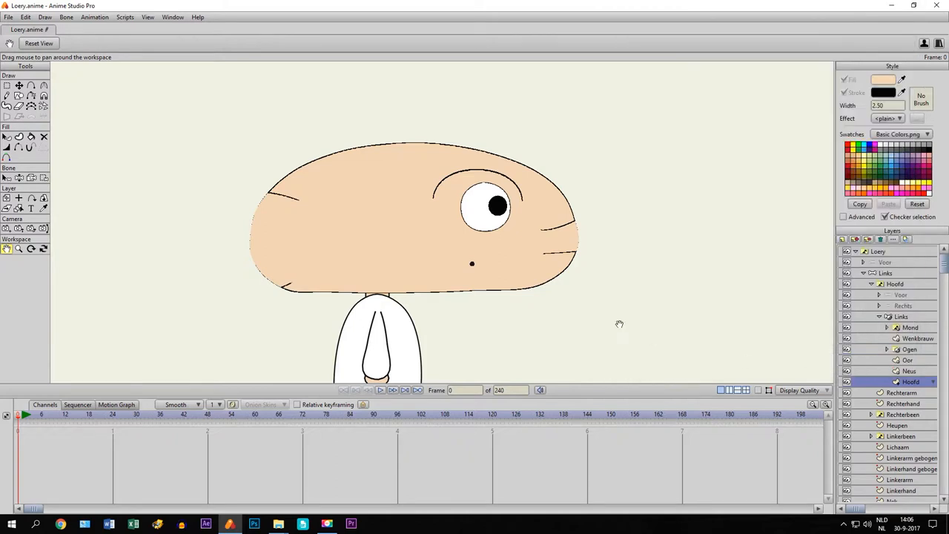
mouse_move(482, 220)
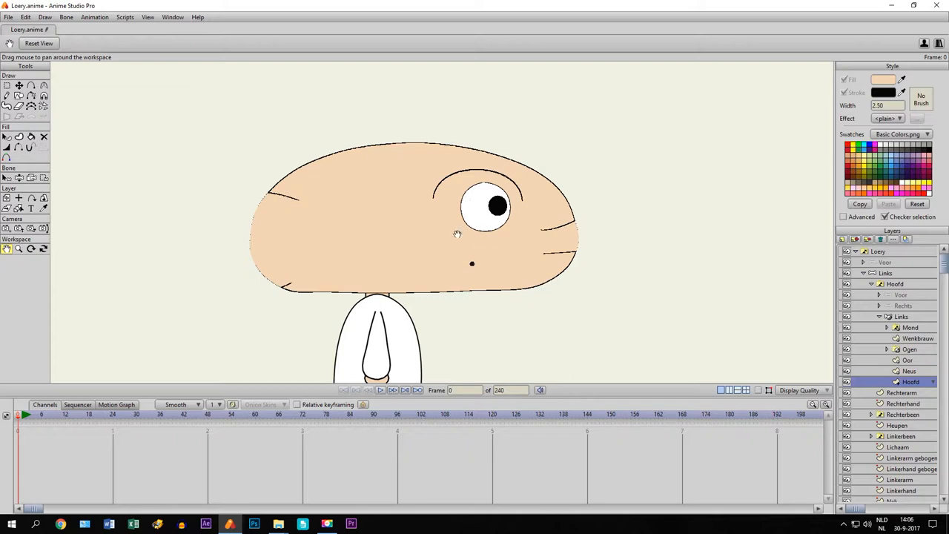
mouse_move(465, 231)
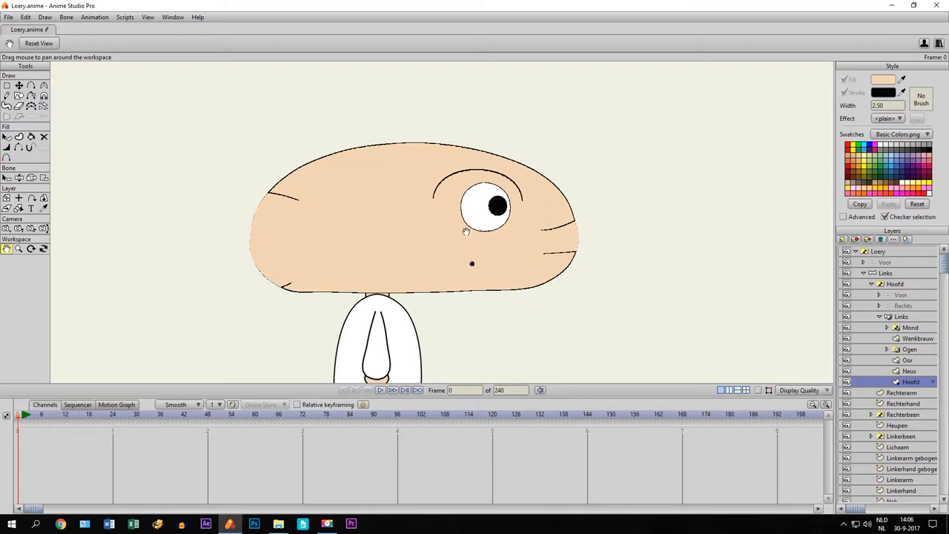
mouse_move(454, 158)
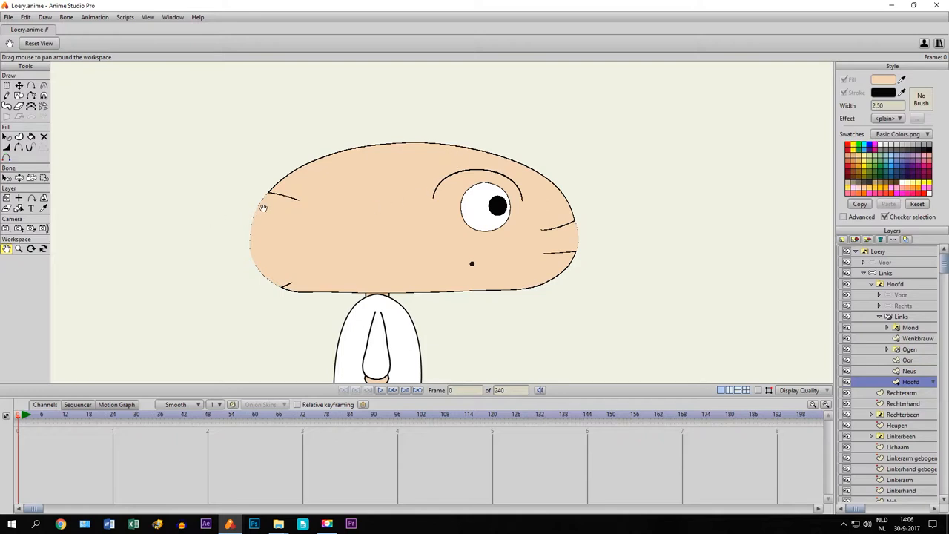
mouse_move(246, 205)
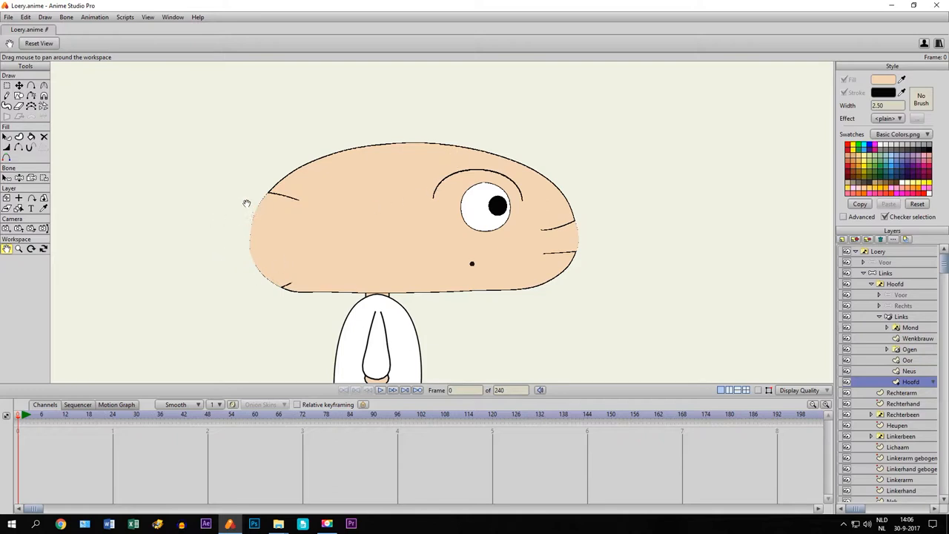
mouse_move(617, 240)
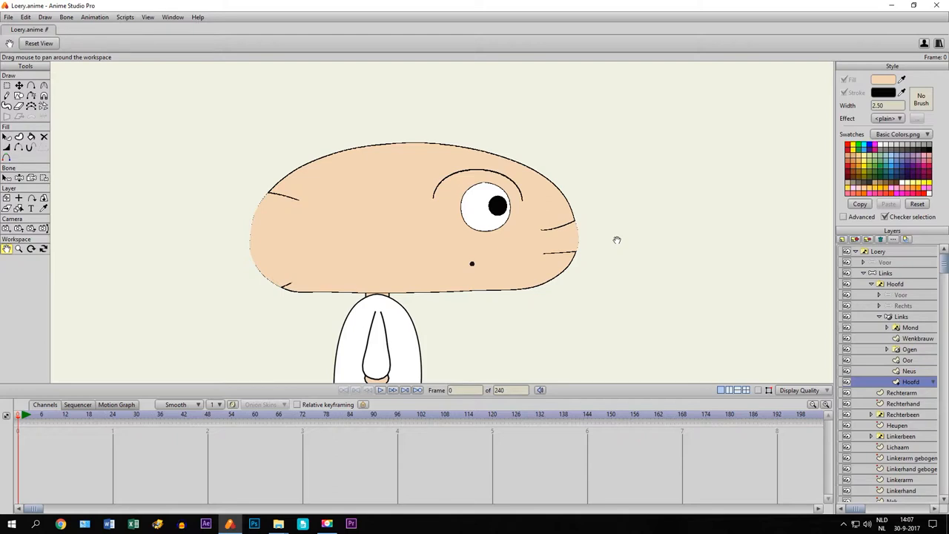
mouse_move(273, 229)
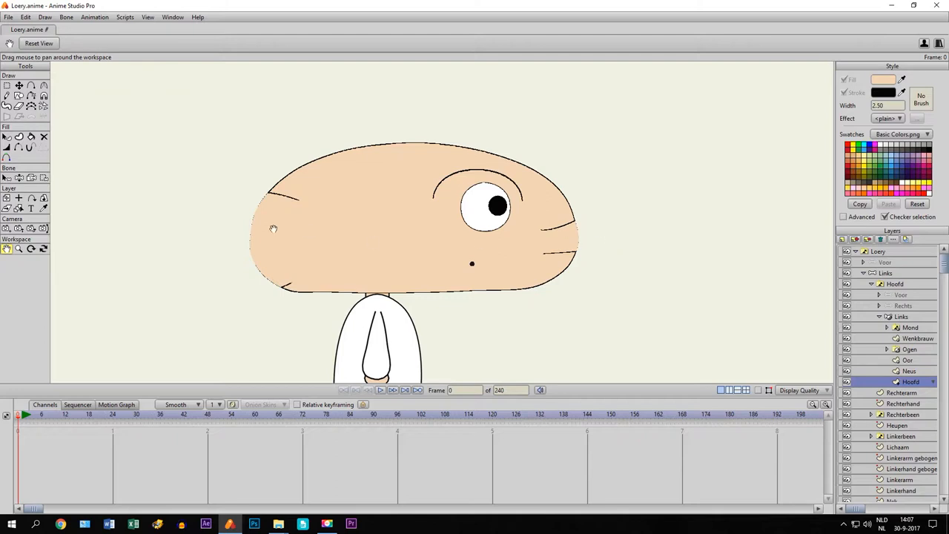
mouse_move(893, 379)
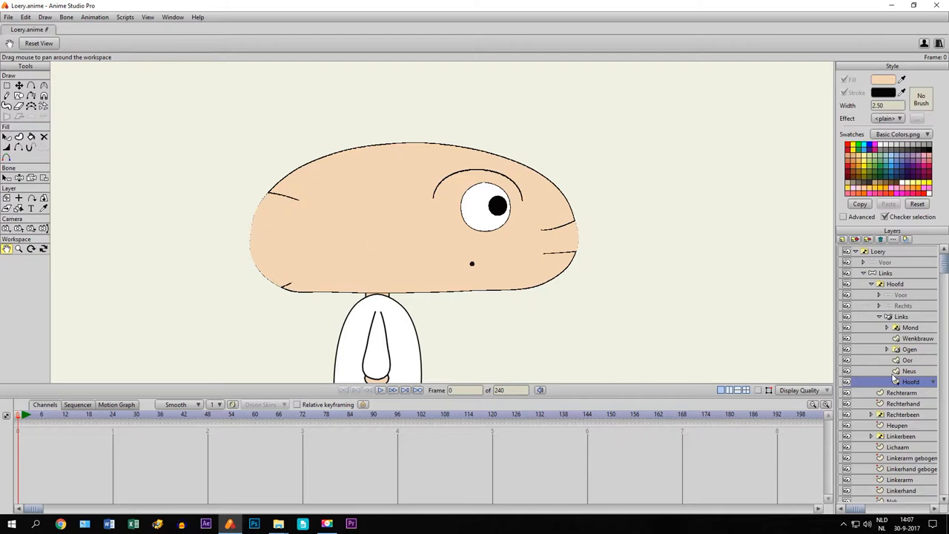
Step: Set the Neus and Oor layers to Add to mask so nose and ear reappear
double_click(909, 371)
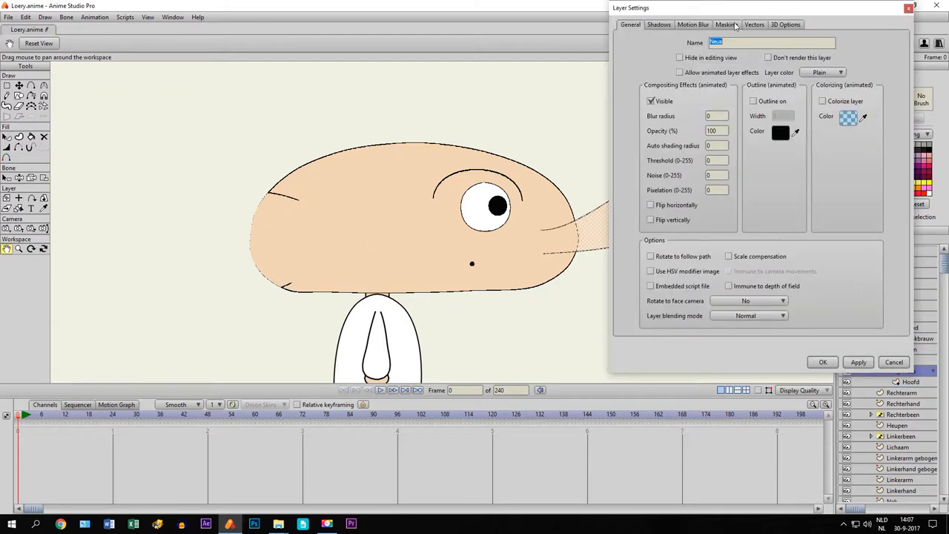
click(727, 24)
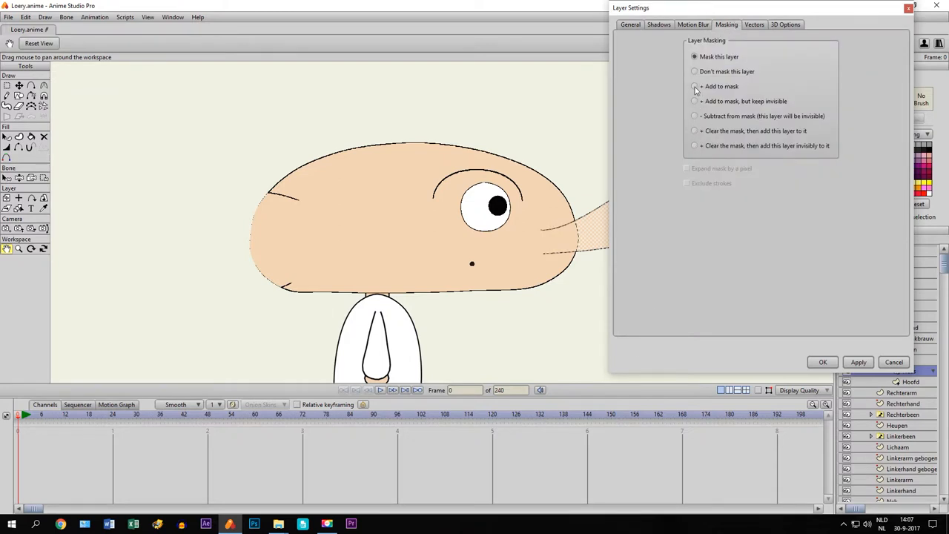
click(695, 86)
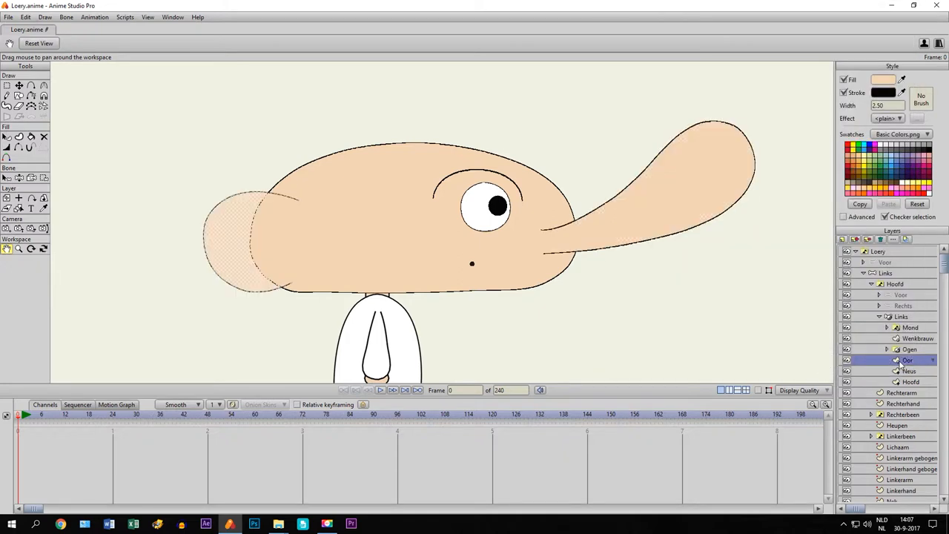
double_click(906, 360)
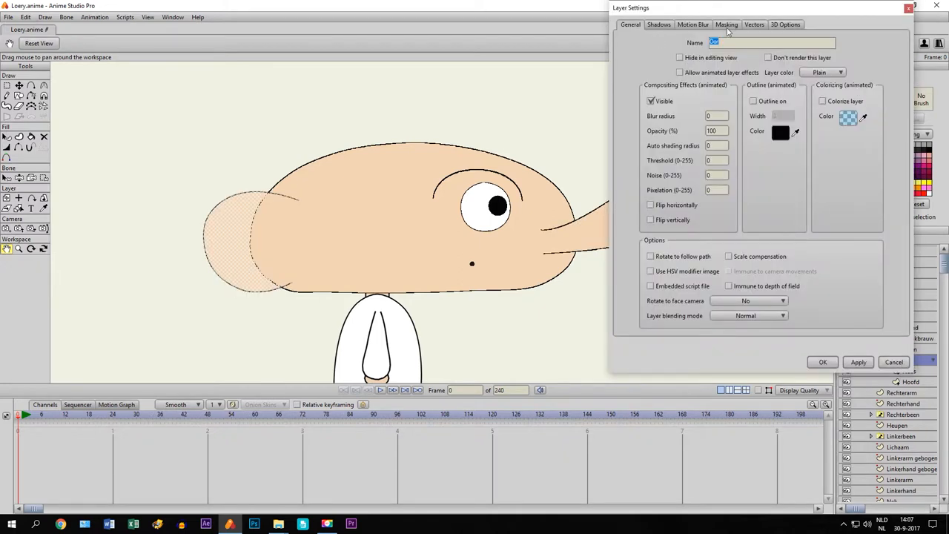
click(727, 23)
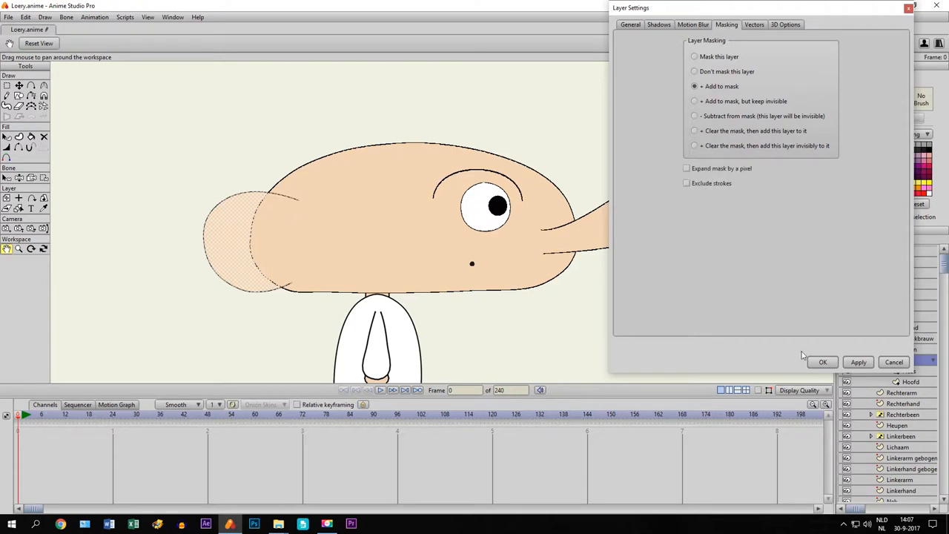
click(821, 362)
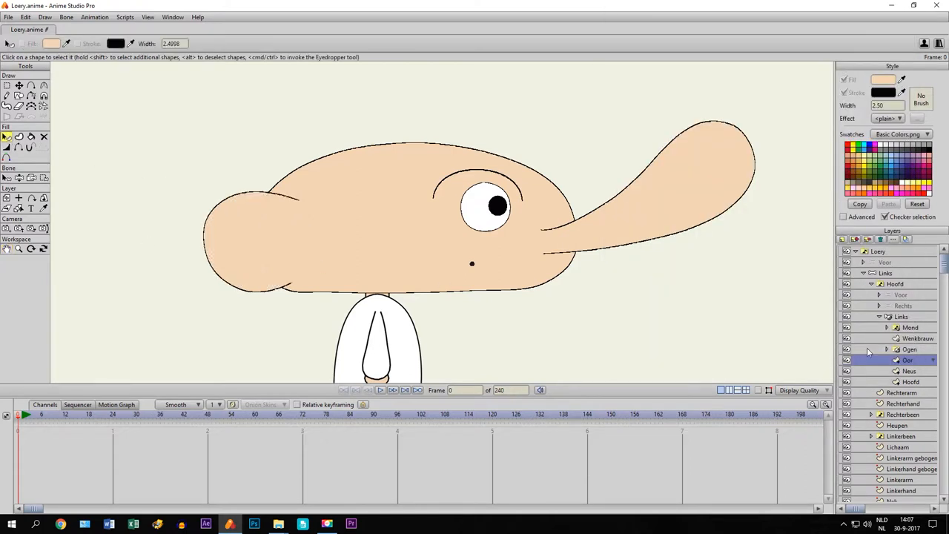
Step: Create a new vector layer above Mond and name it starting with 'Light'
click(911, 328)
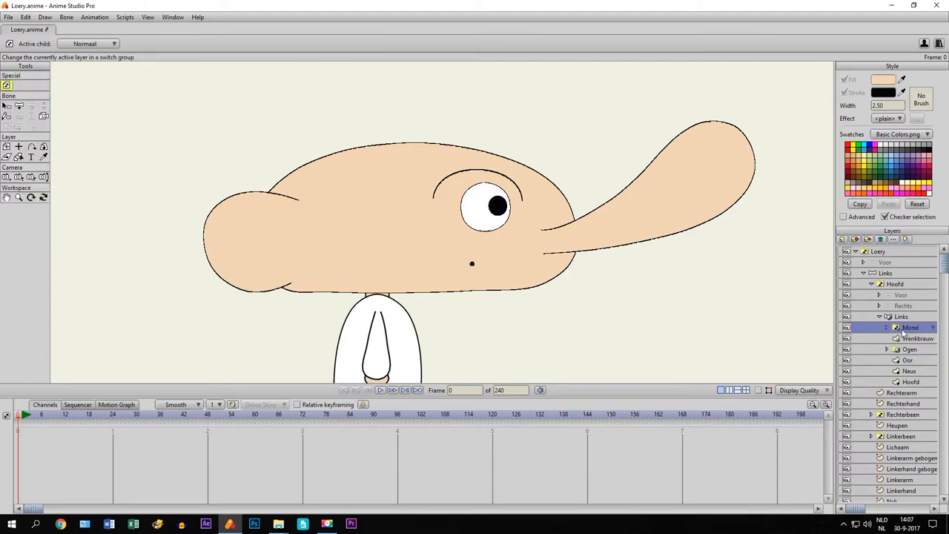
click(842, 239)
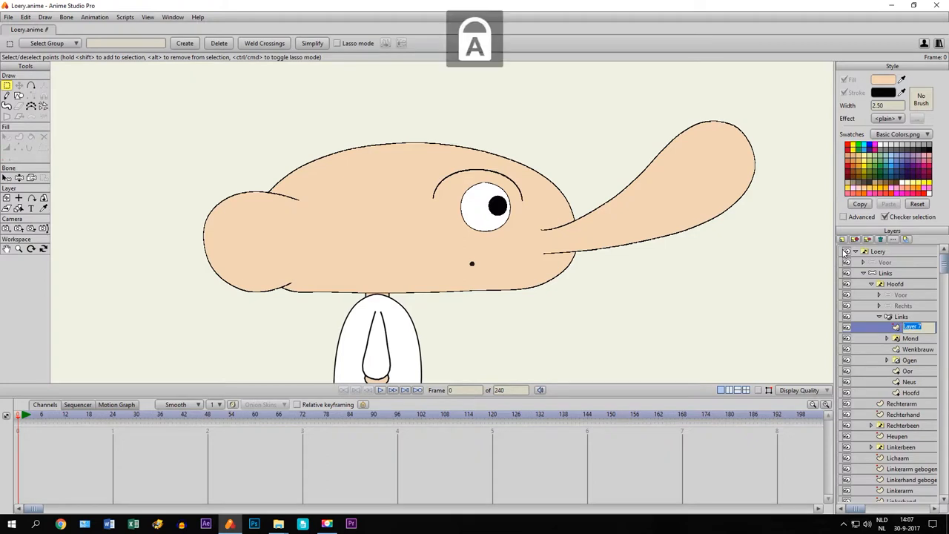
text(Light)
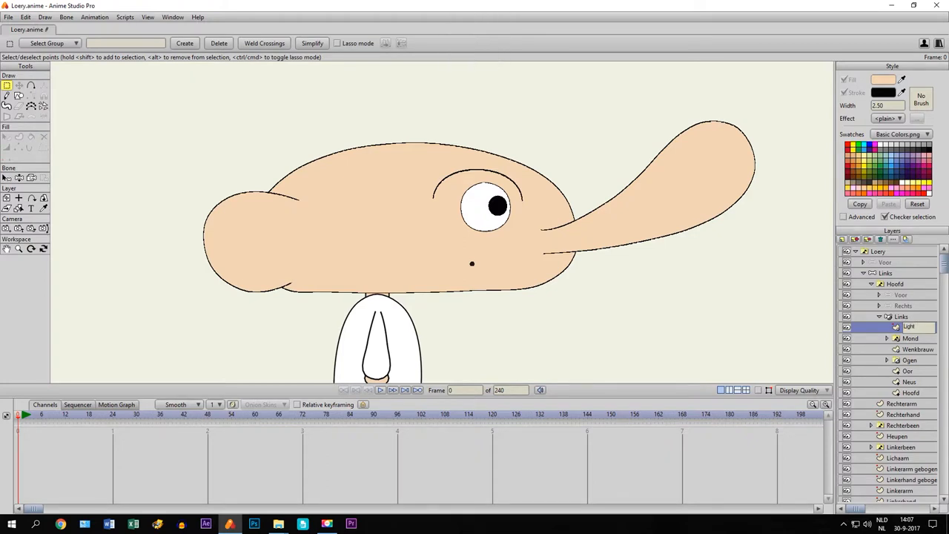
double_click(909, 326)
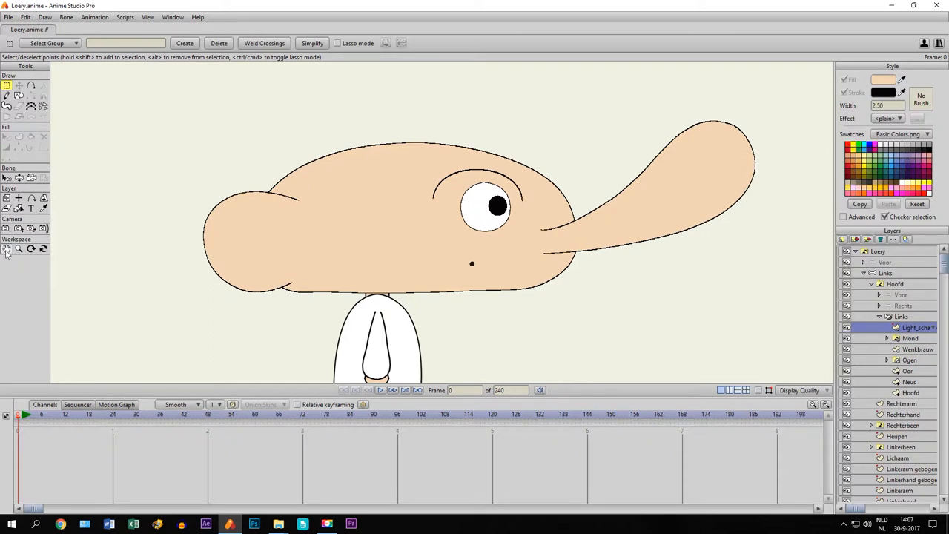
click(6, 249)
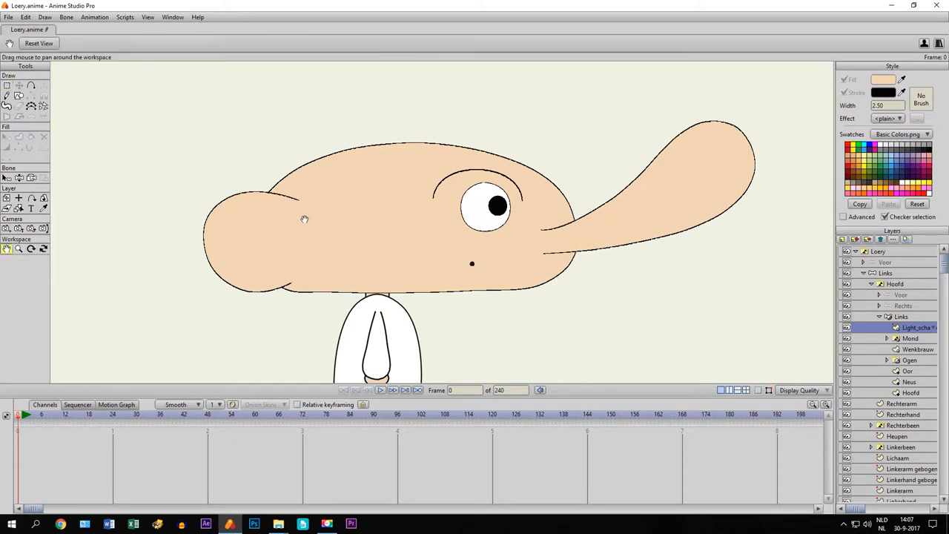
Step: Zoom to the ear and set the fill colour to black with a low Alpha for a faint shadow
drag(304, 219, 631, 134)
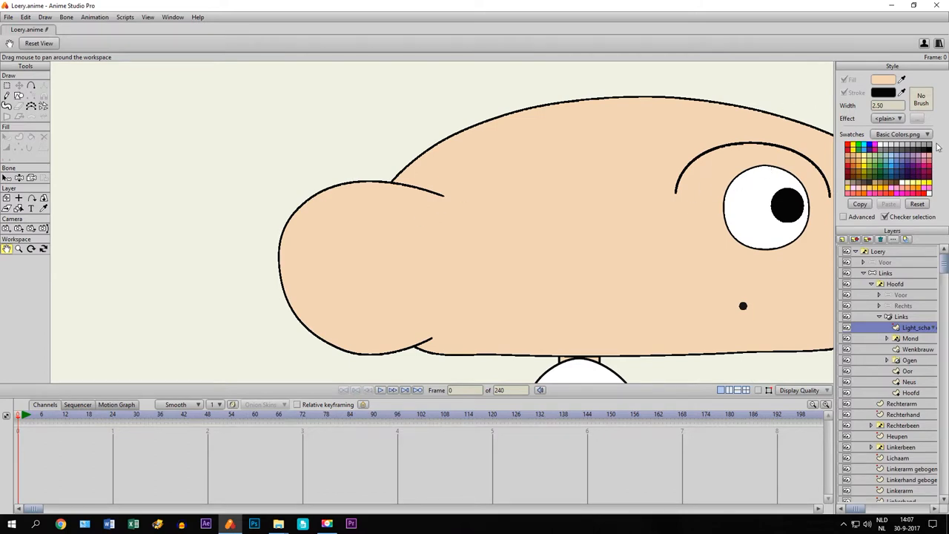
mouse_move(934, 151)
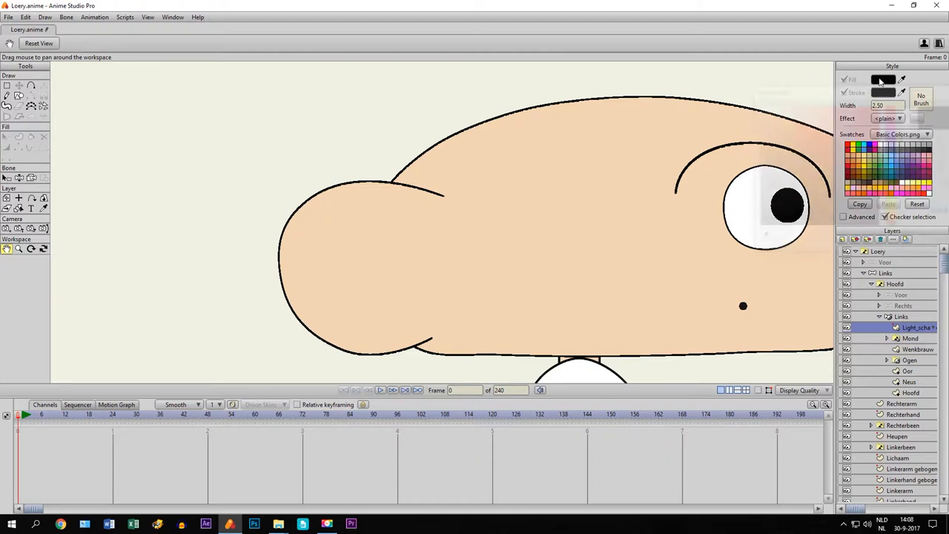
click(883, 80)
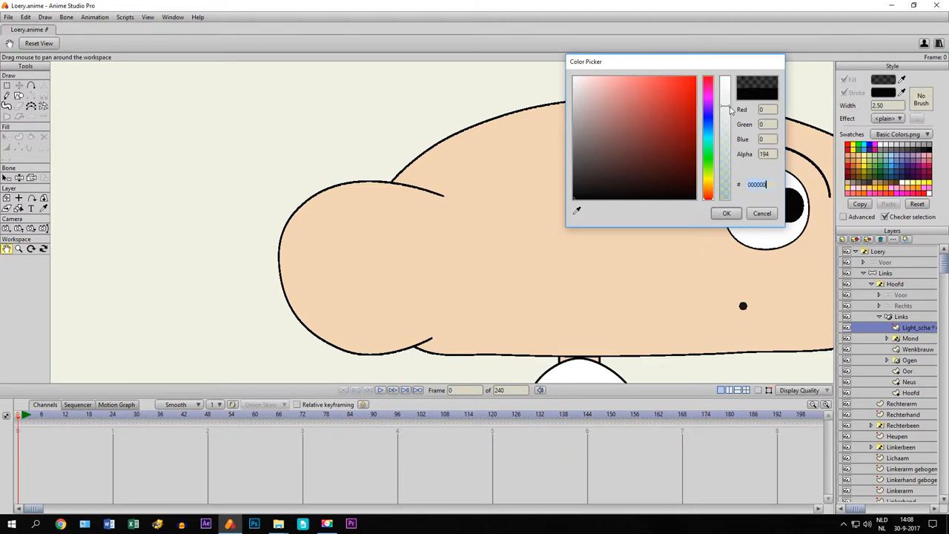
drag(725, 110, 725, 115)
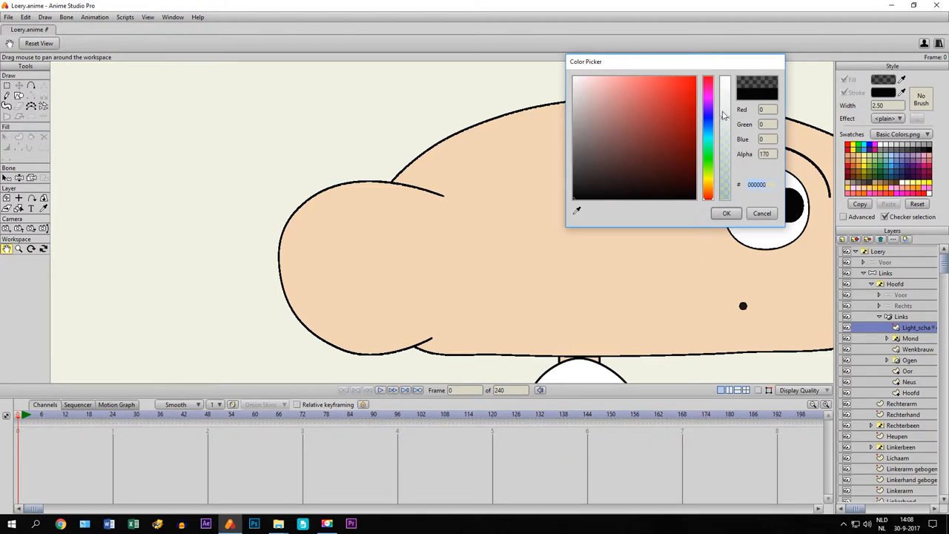
drag(724, 116, 720, 151)
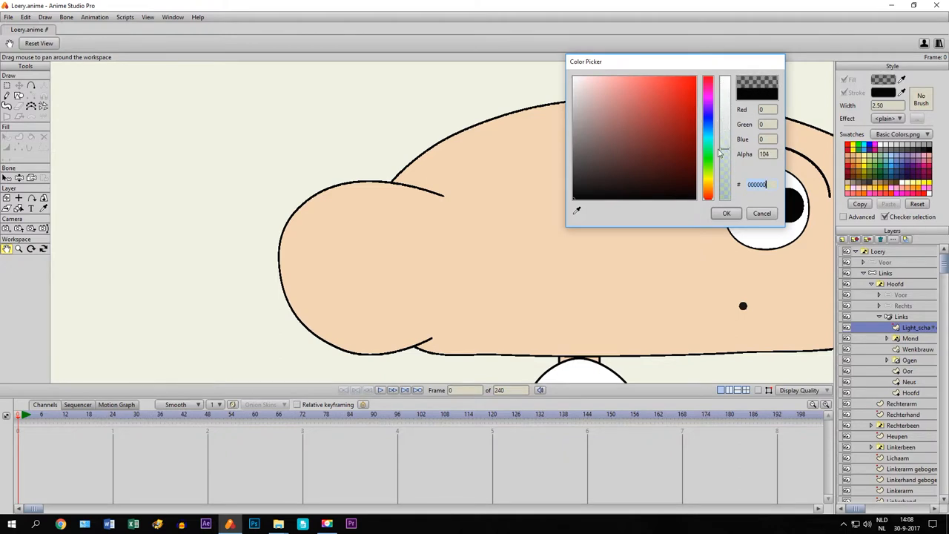
drag(725, 151, 726, 195)
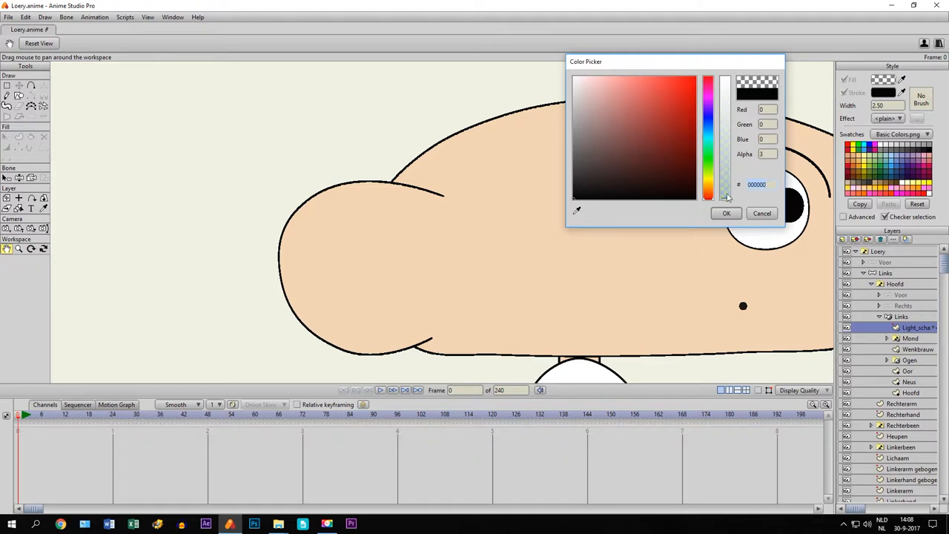
drag(724, 195, 724, 178)
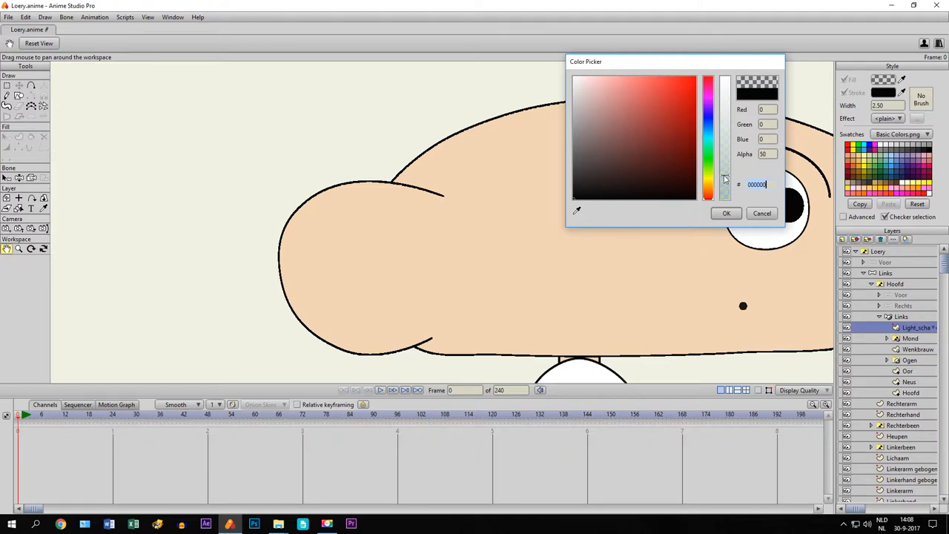
click(726, 214)
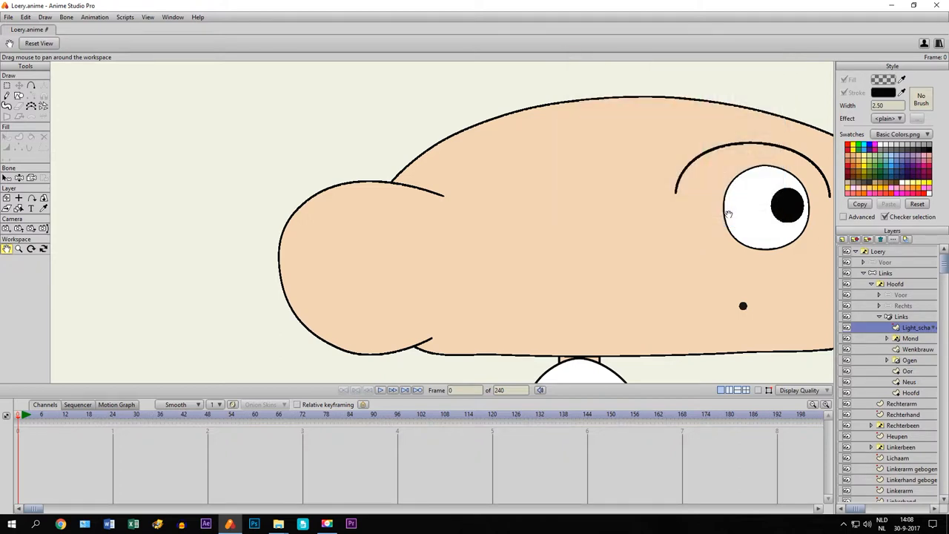
Step: Draw the shadow shape around the ear and drag its points to hug the ear's lower edge
click(31, 85)
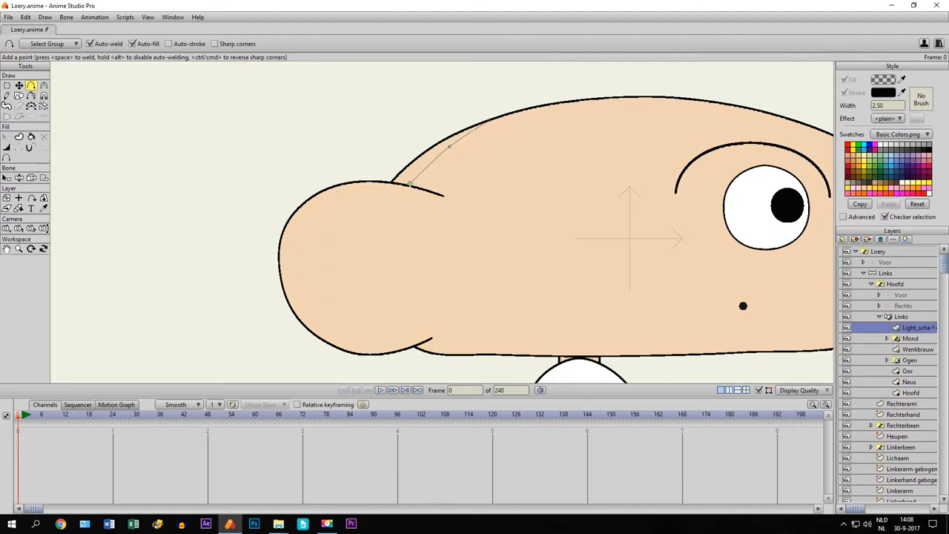
click(355, 192)
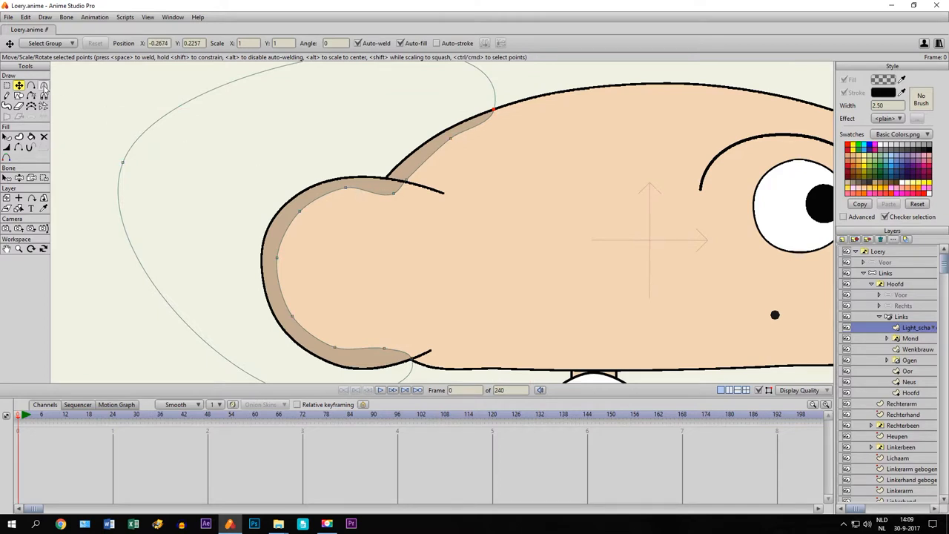
click(31, 85)
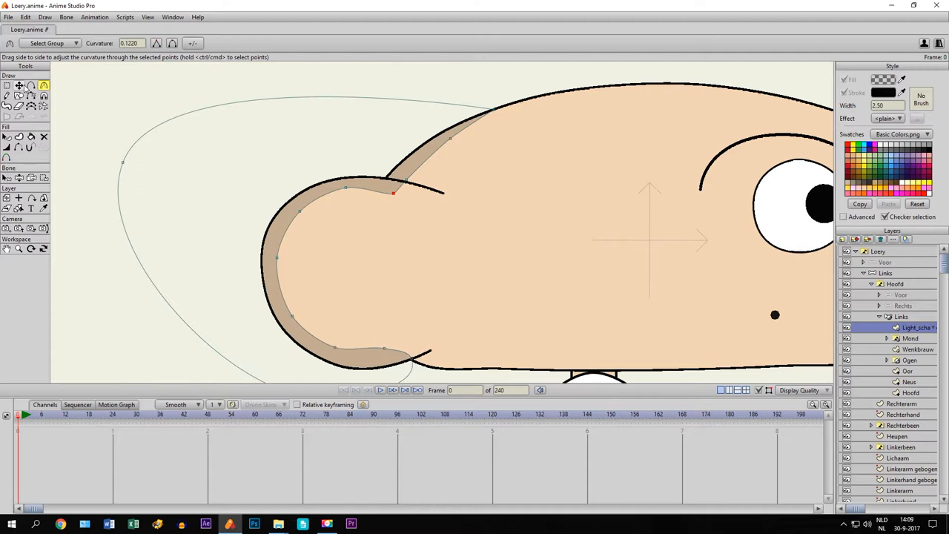
click(18, 84)
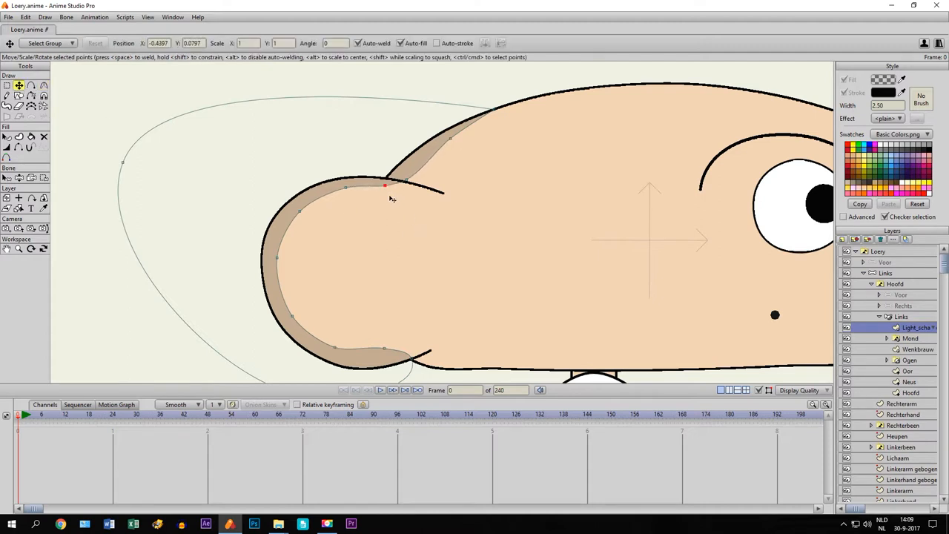
drag(385, 184, 401, 174)
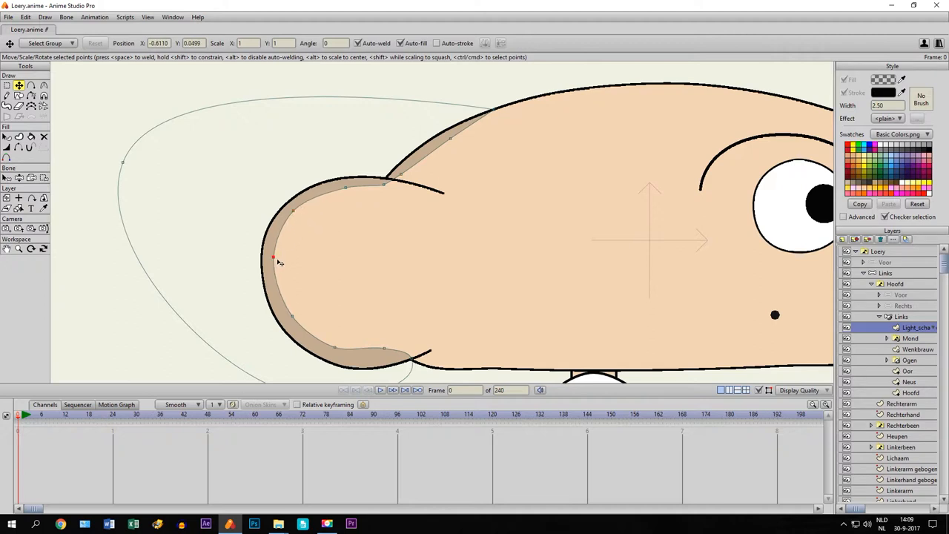
drag(273, 258, 383, 360)
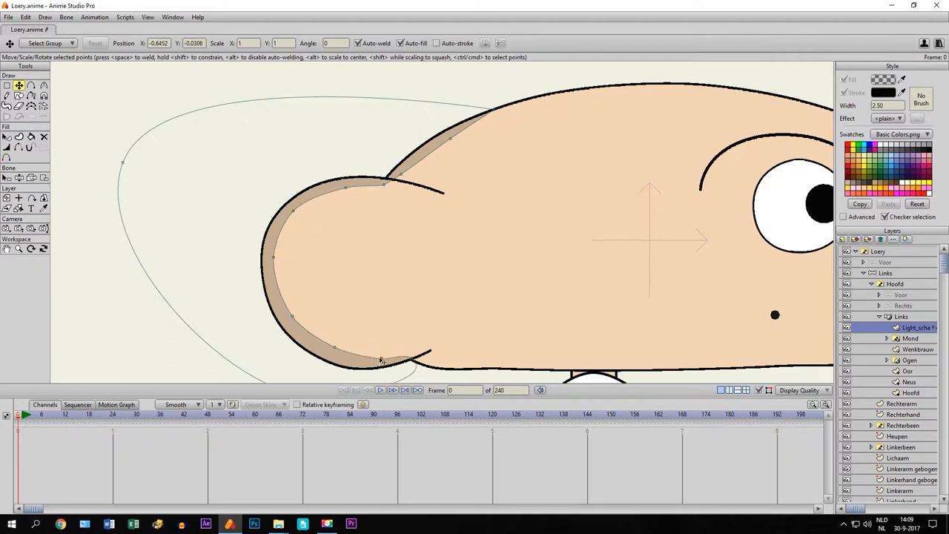
drag(380, 360, 332, 348)
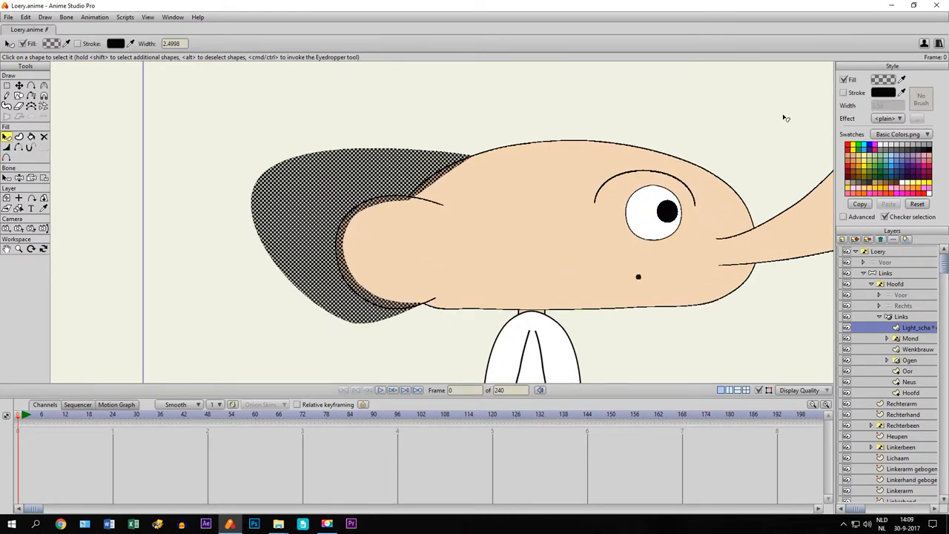
Step: Give the ear shadow a translucent black fill with the Soft Edge effect
click(882, 81)
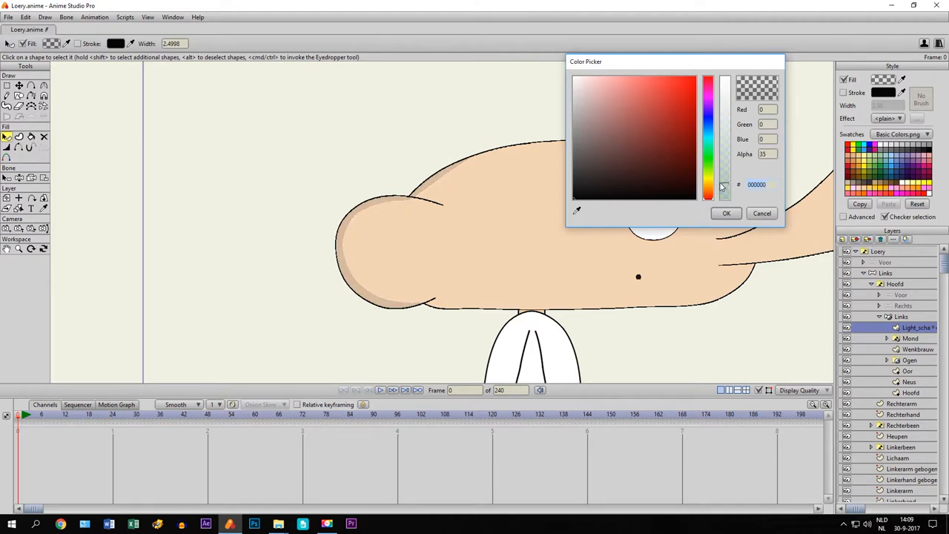
click(727, 214)
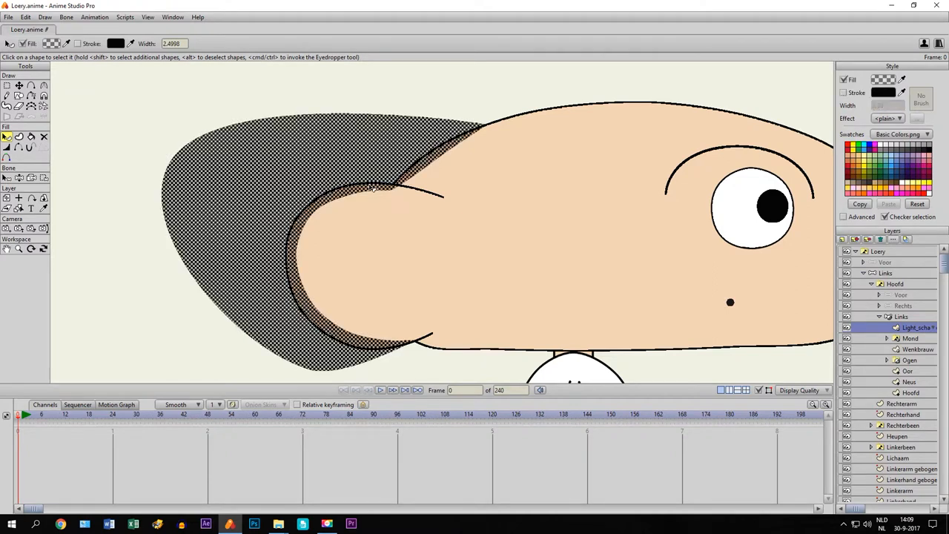
click(899, 119)
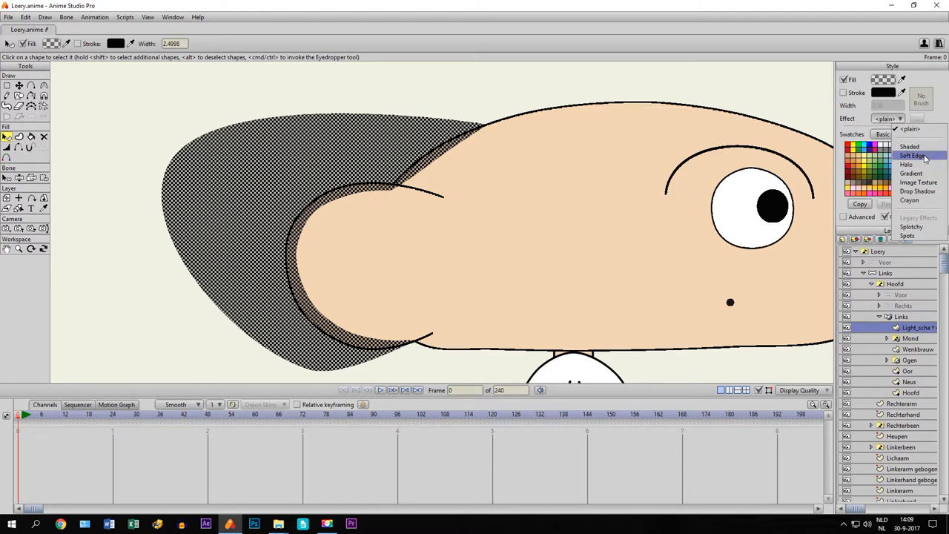
click(910, 155)
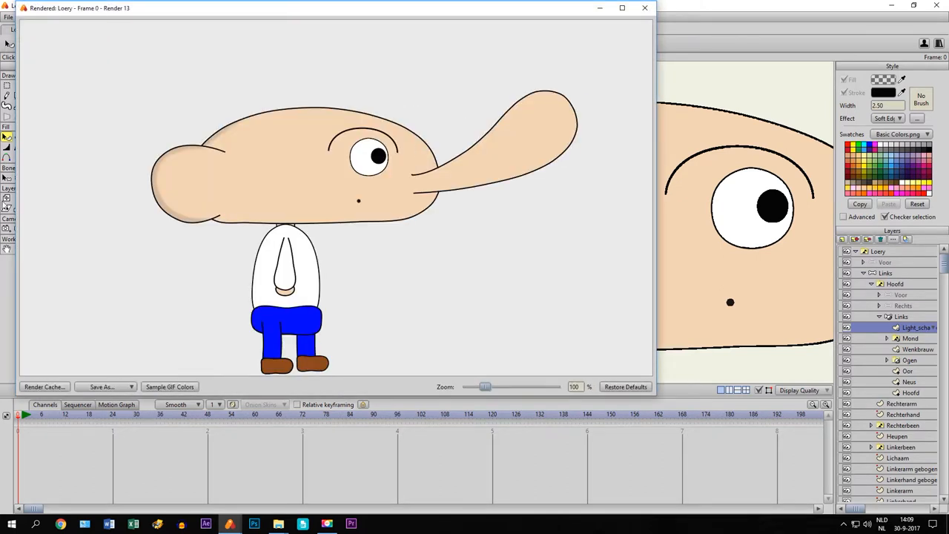
mouse_move(172, 160)
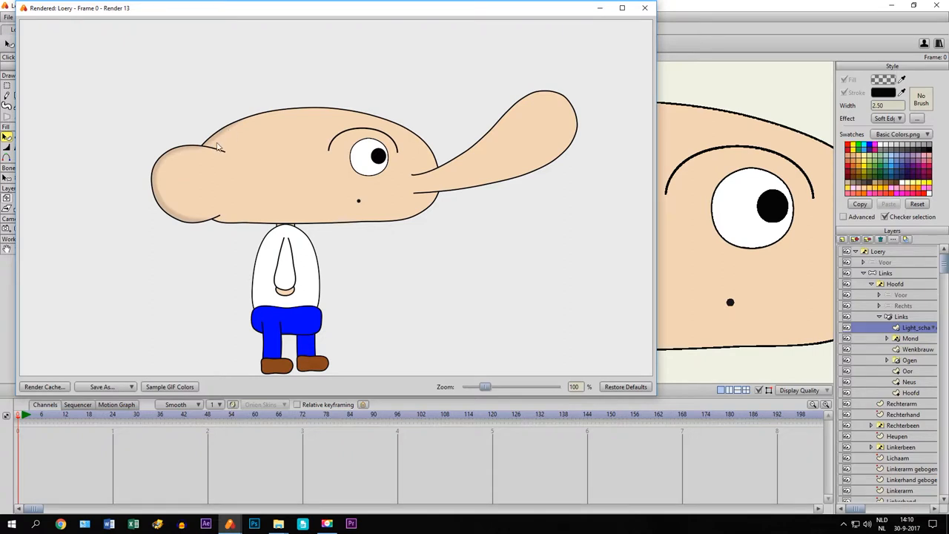
mouse_move(210, 240)
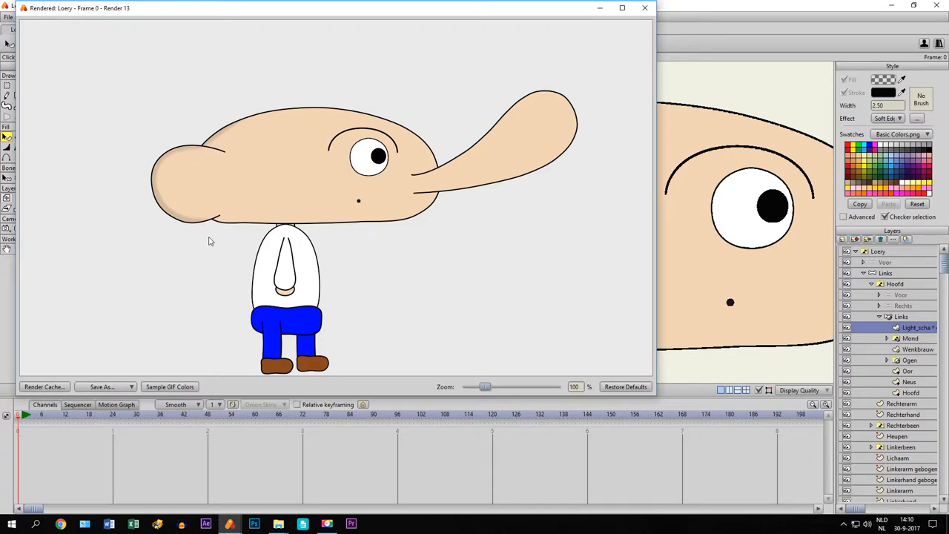
mouse_move(187, 287)
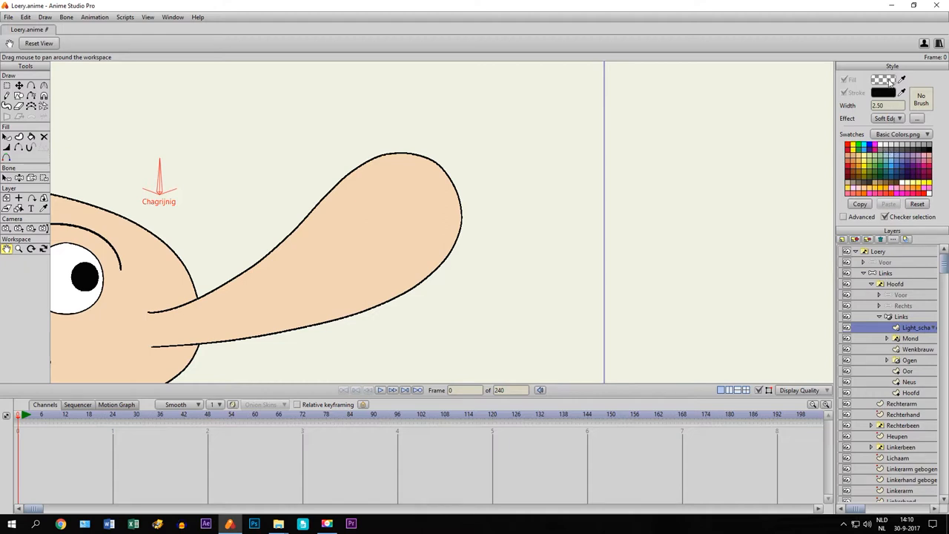
Step: Change the fill colour to solid white for the highlights
click(884, 80)
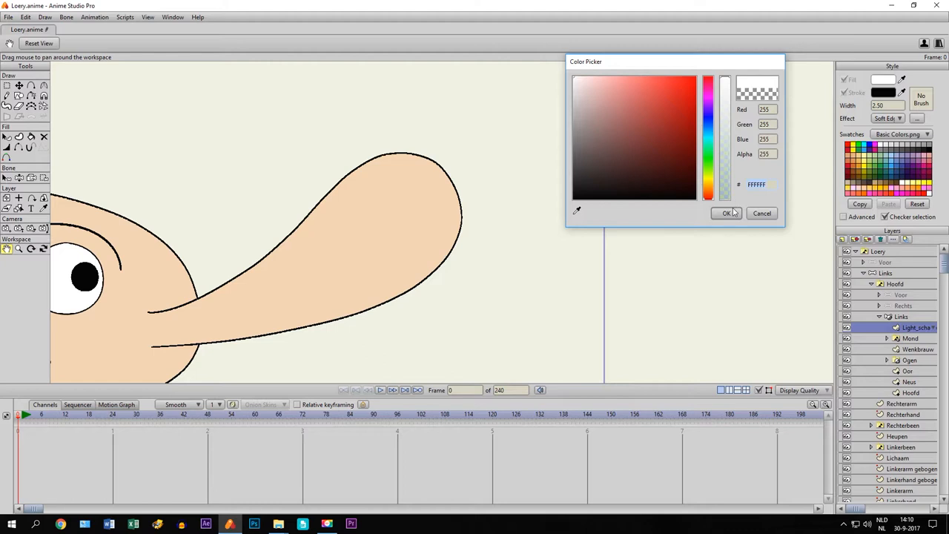
click(727, 213)
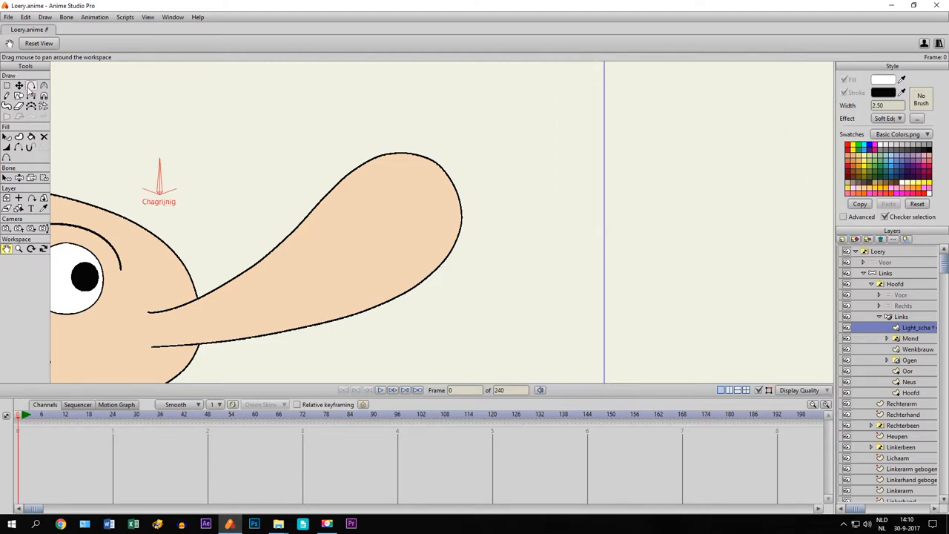
Step: Draw a white highlight shape on the nose tip, then pan across the head toward the ear
click(31, 85)
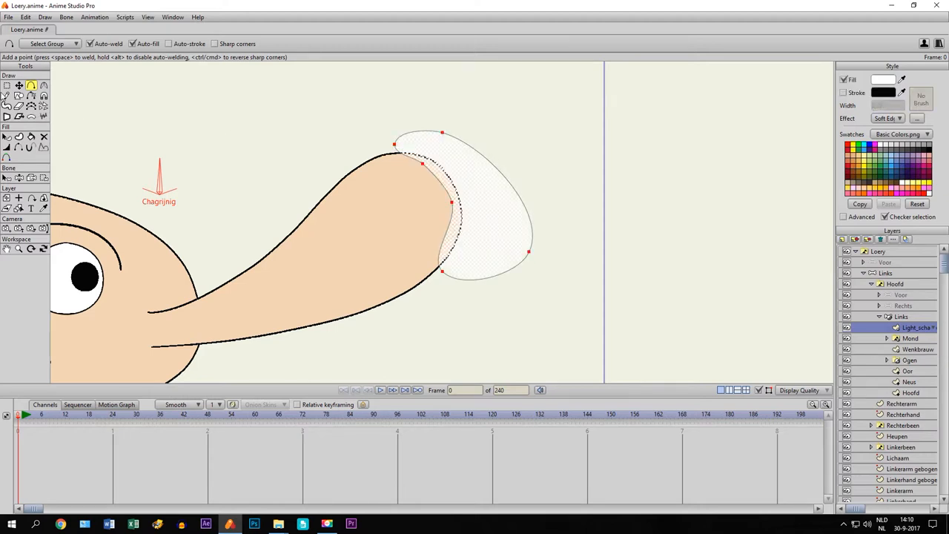
click(18, 85)
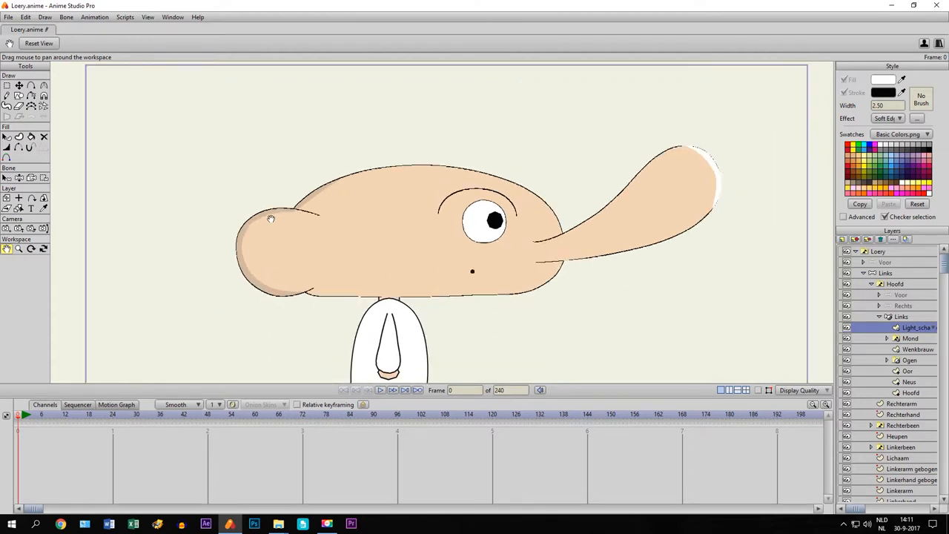
mouse_move(709, 181)
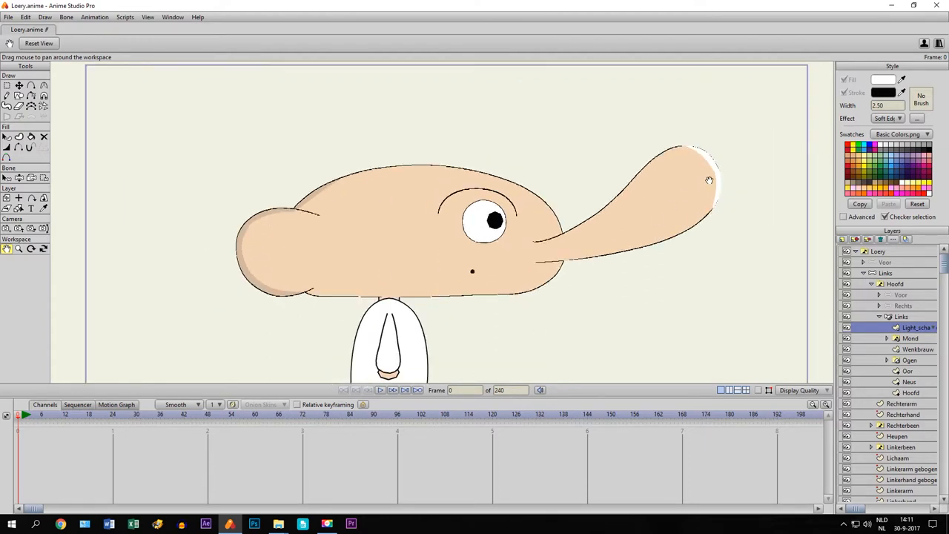
mouse_move(697, 279)
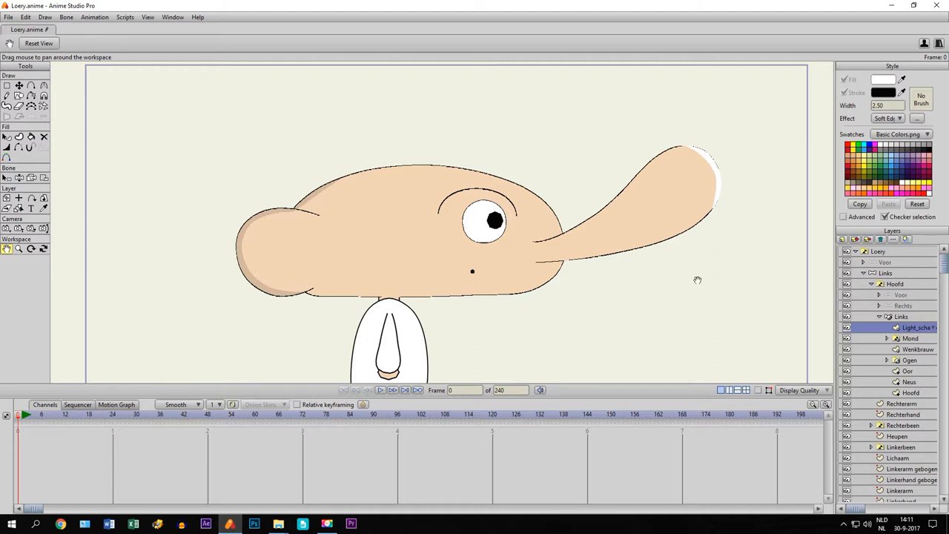
mouse_move(261, 226)
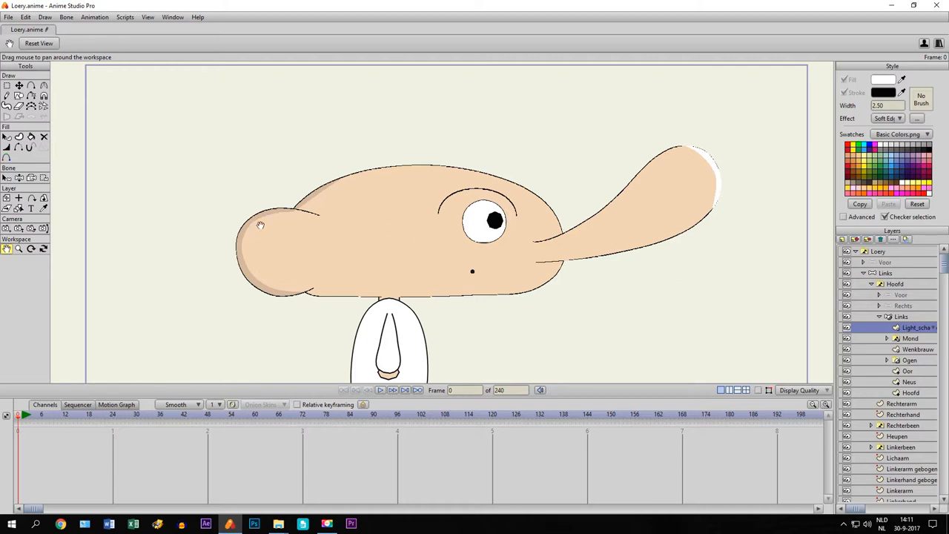
drag(261, 225, 404, 252)
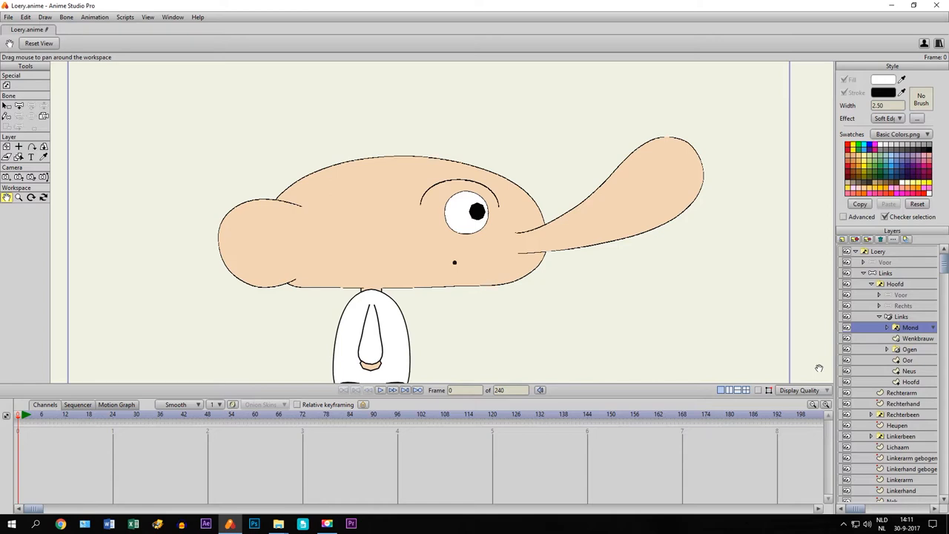
mouse_move(813, 377)
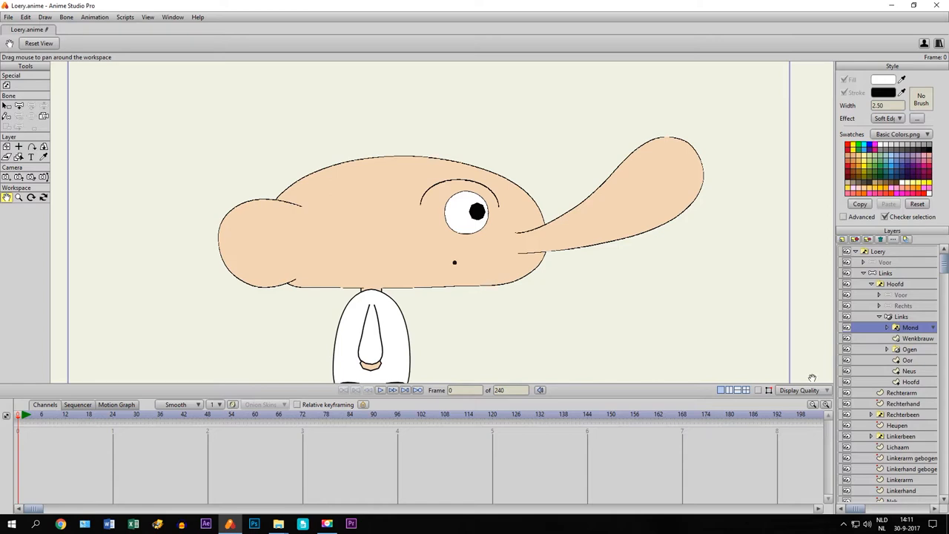
mouse_move(830, 436)
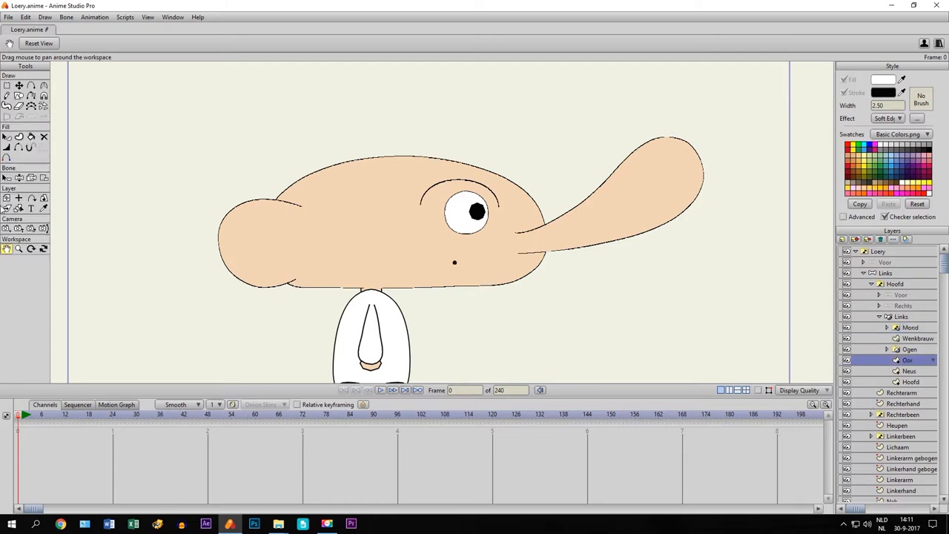
Step: Make the Oor (ear) layer active so its skin-toned fill becomes the current style
click(6, 136)
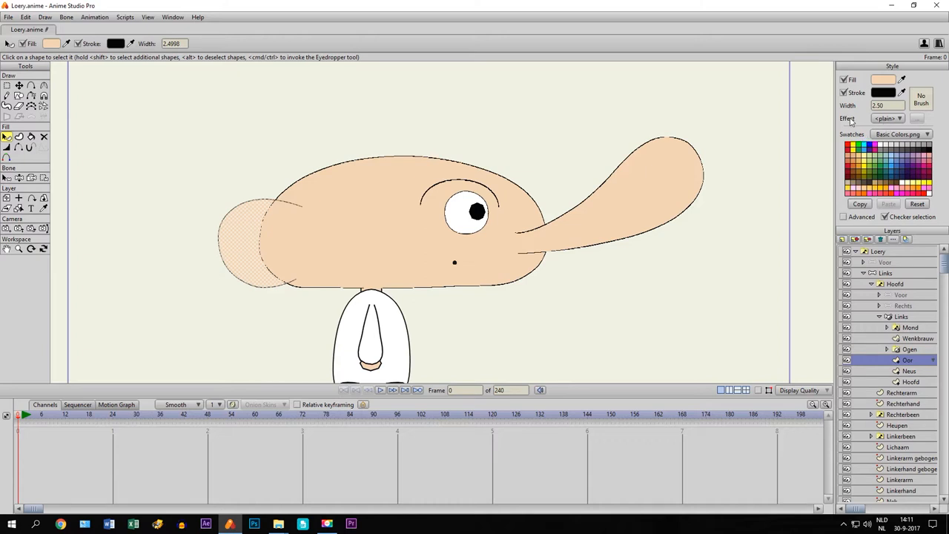
Step: Choose the Shaded fill effect for the ear and turn its light angle to 0
click(899, 118)
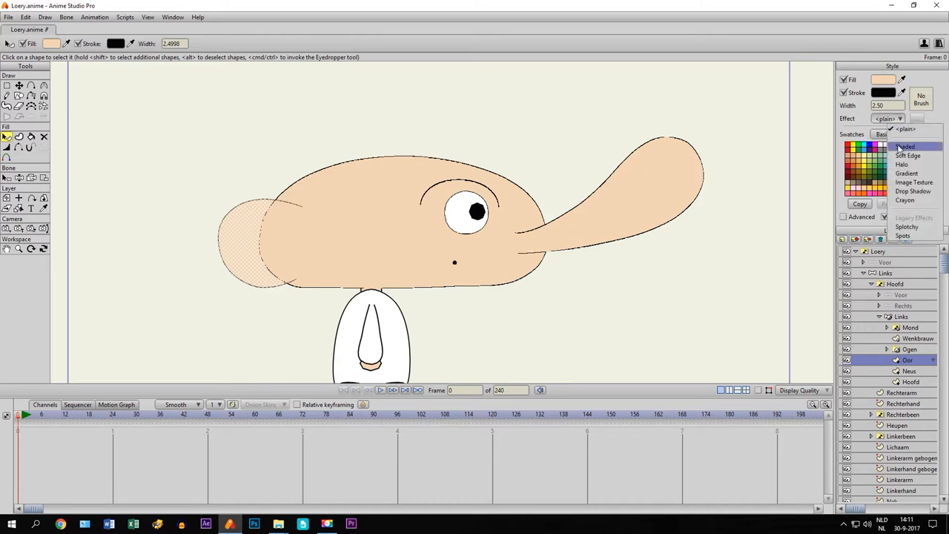
click(905, 146)
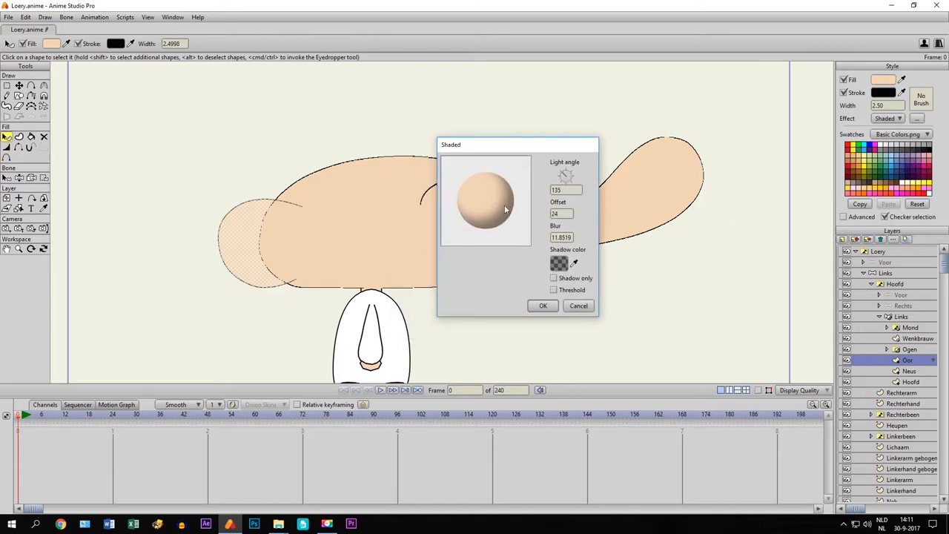
mouse_move(505, 205)
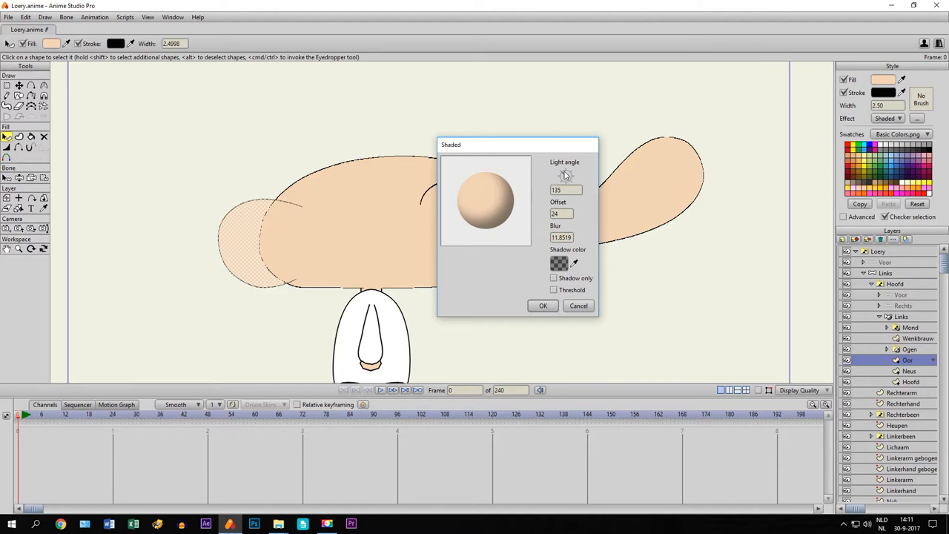
drag(566, 176, 570, 179)
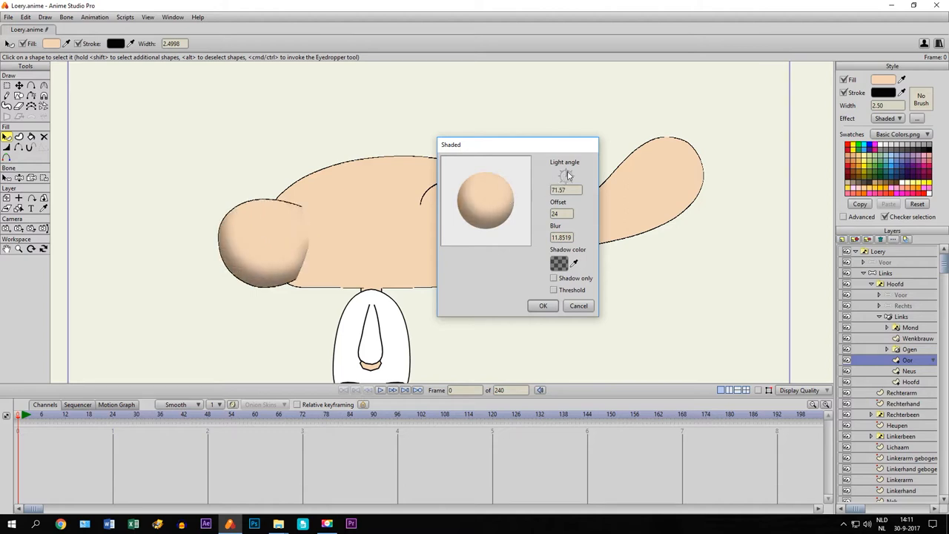
drag(571, 172, 563, 181)
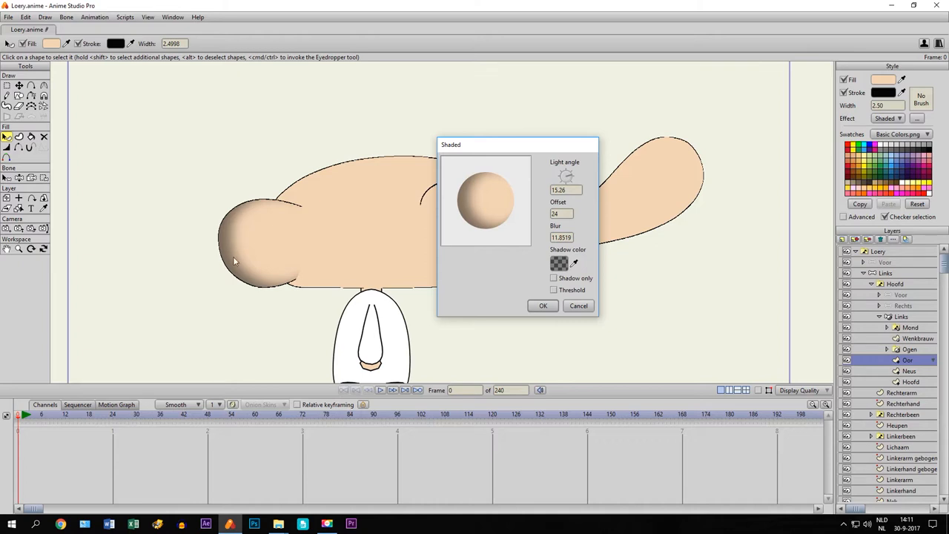
mouse_move(573, 187)
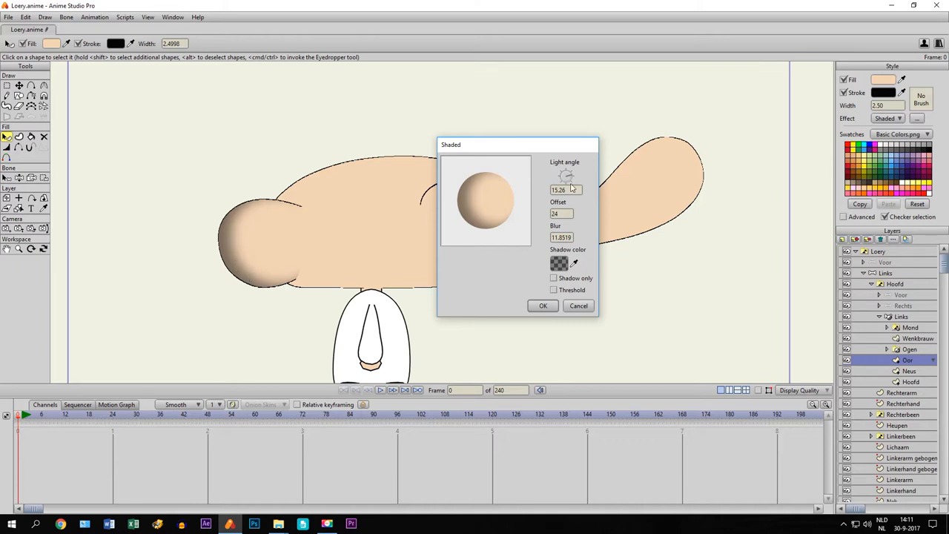
drag(567, 178, 571, 177)
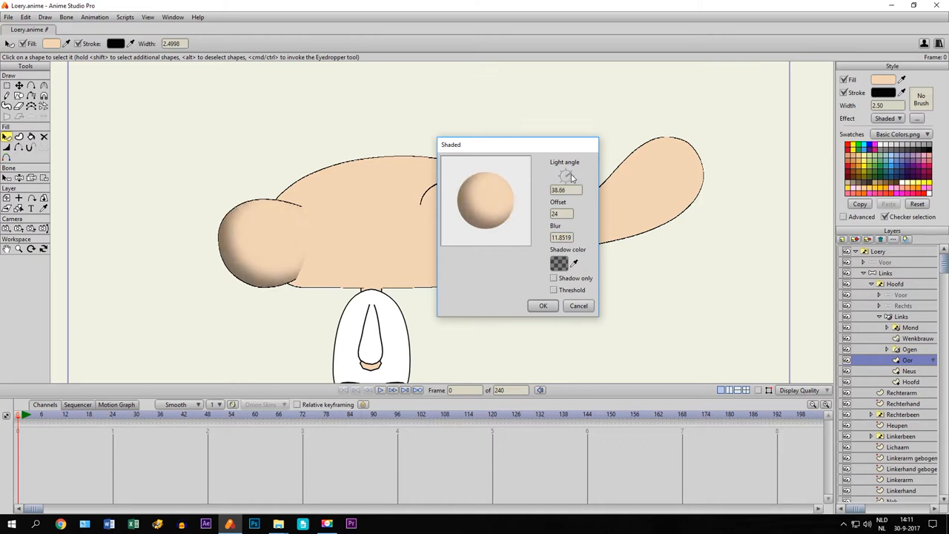
drag(571, 177, 565, 181)
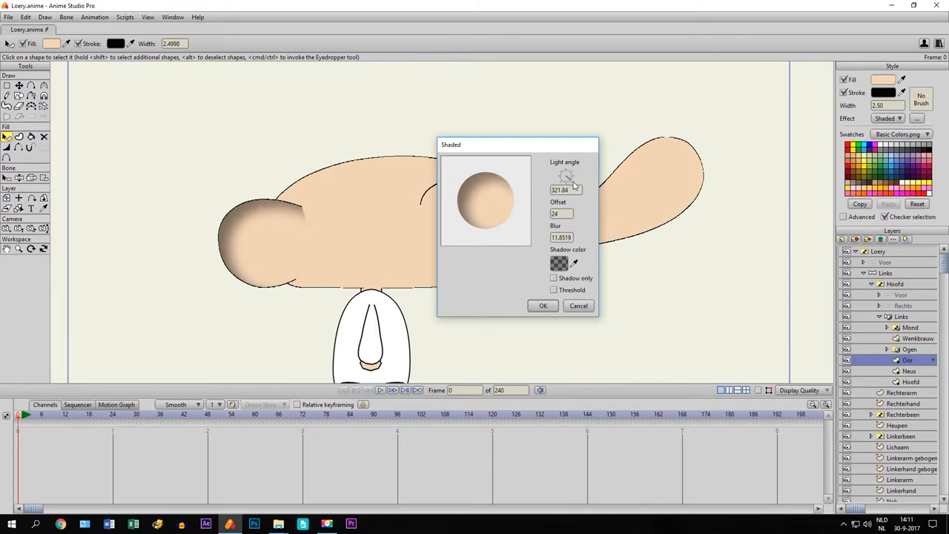
drag(570, 181, 571, 171)
text(0)
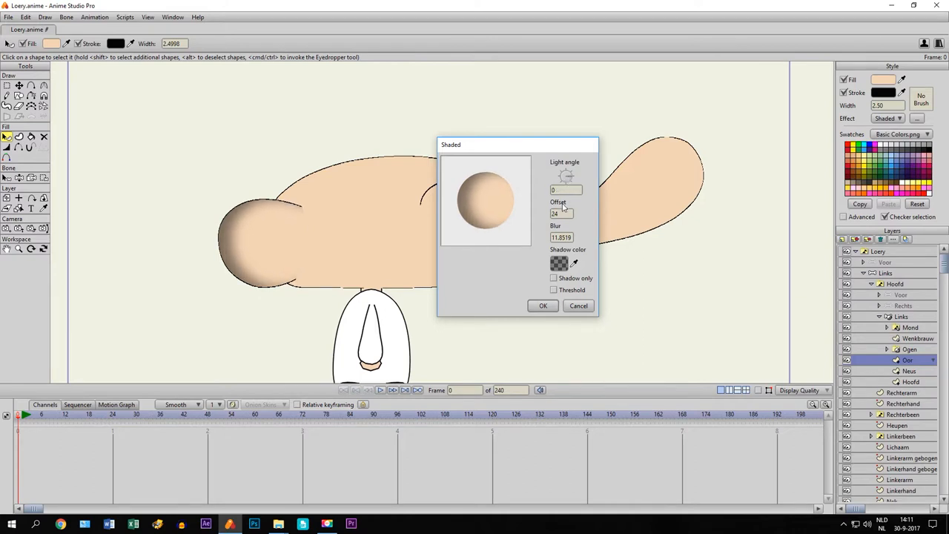
click(561, 214)
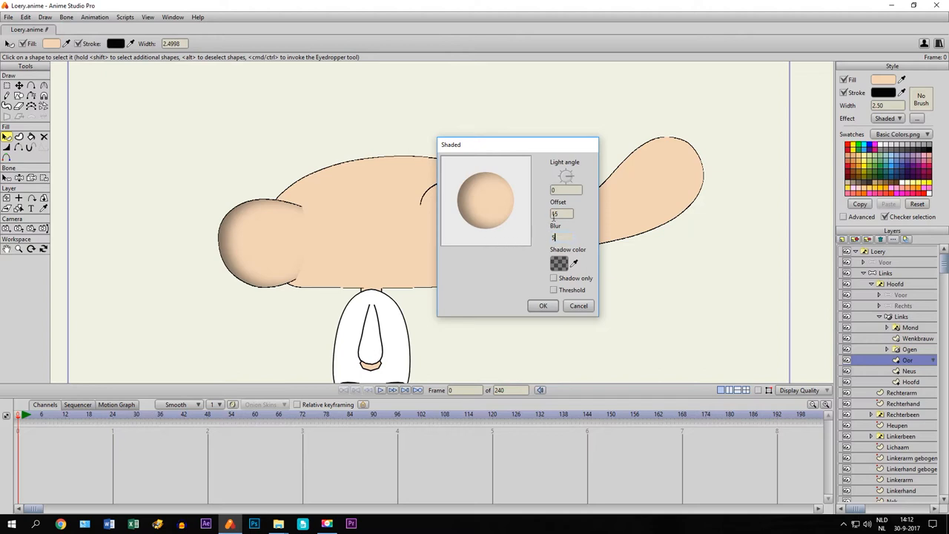
Step: Set the ear shading offset to 15 and blur to 5, then bring up the shadow colour picker
text(15)
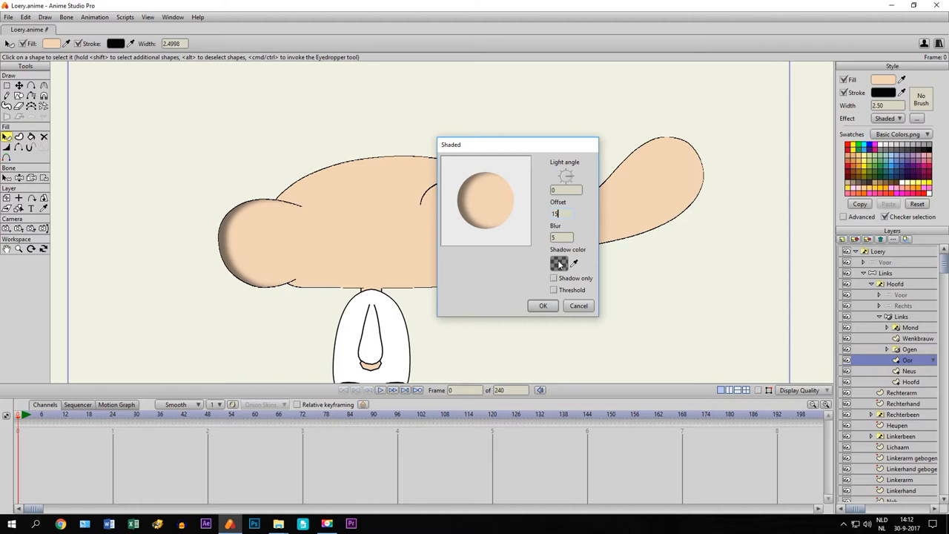
click(559, 264)
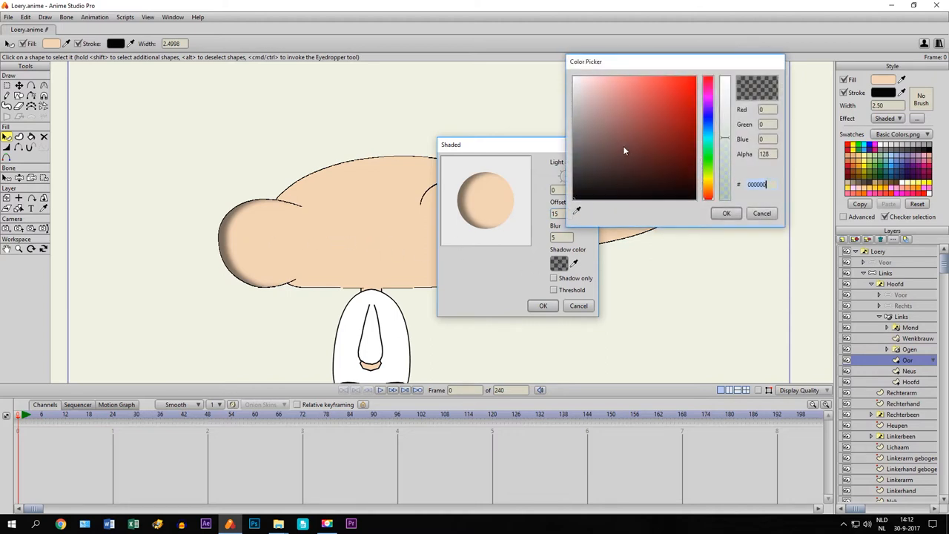
mouse_move(725, 143)
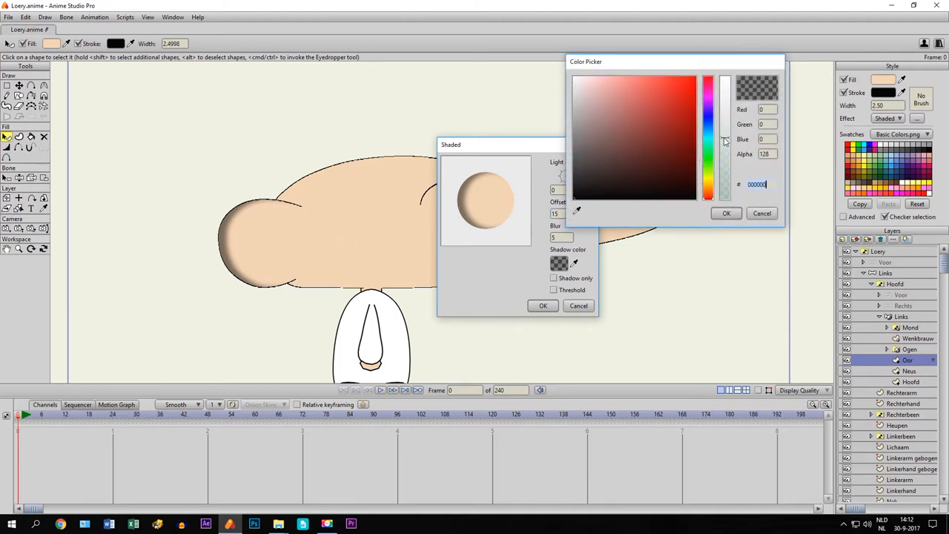
Step: Lower the ear shadow's alpha to about 37 and apply the Shaded effect, then select the nose
drag(726, 137, 725, 148)
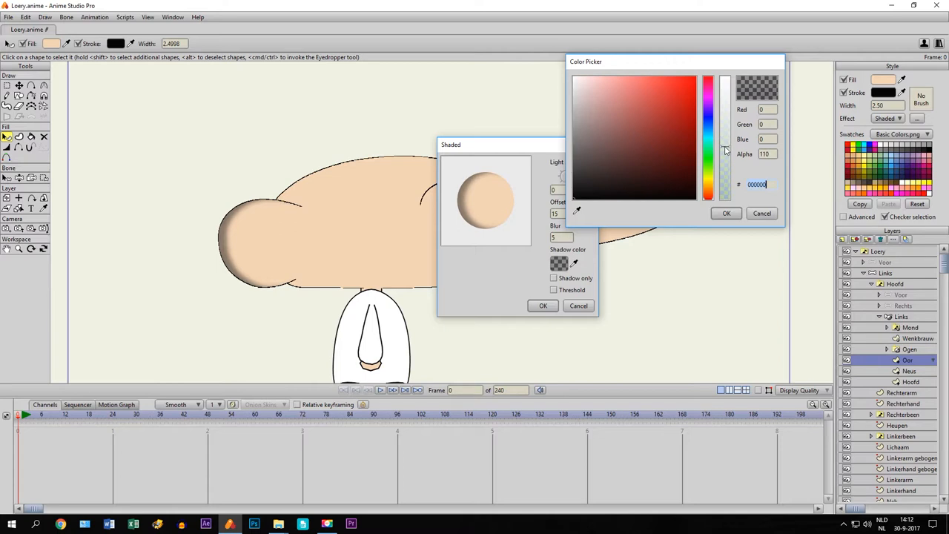
drag(725, 148, 726, 175)
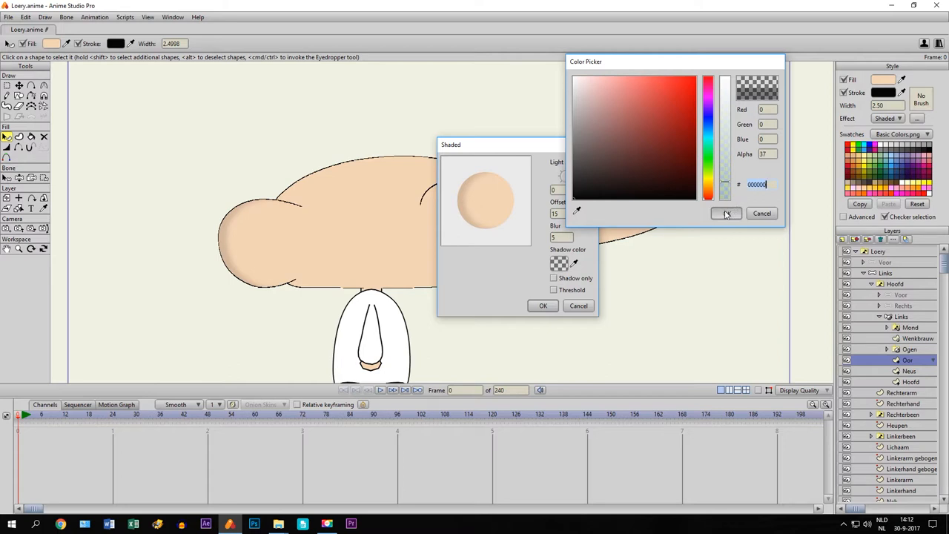
click(725, 214)
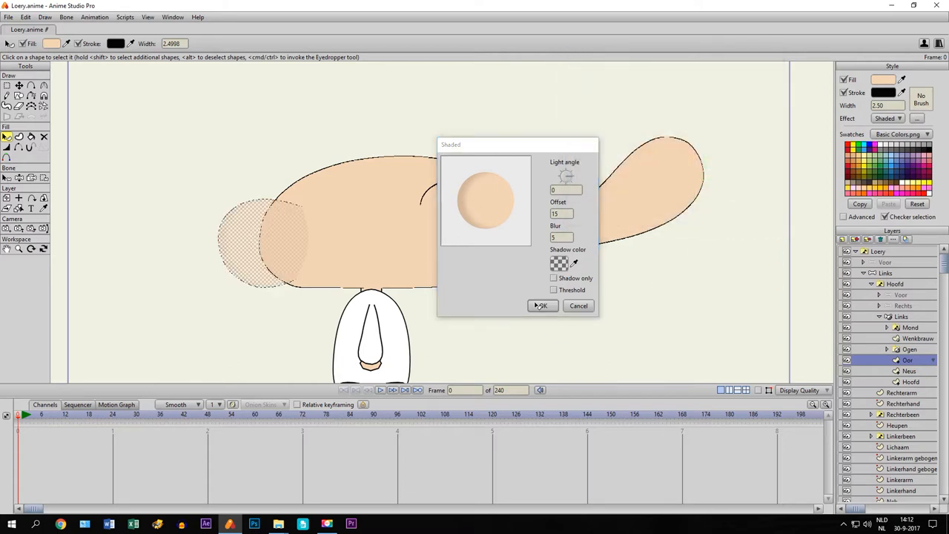
click(542, 306)
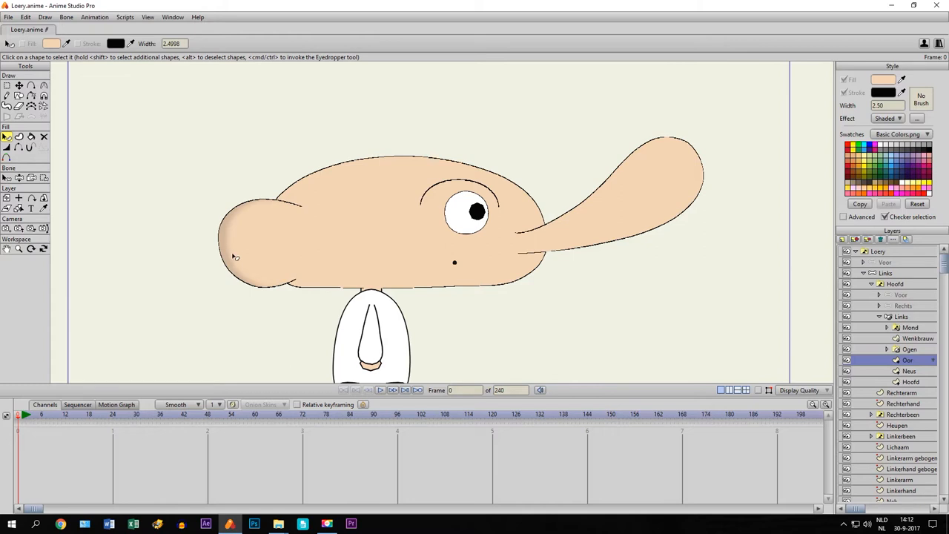
mouse_move(219, 250)
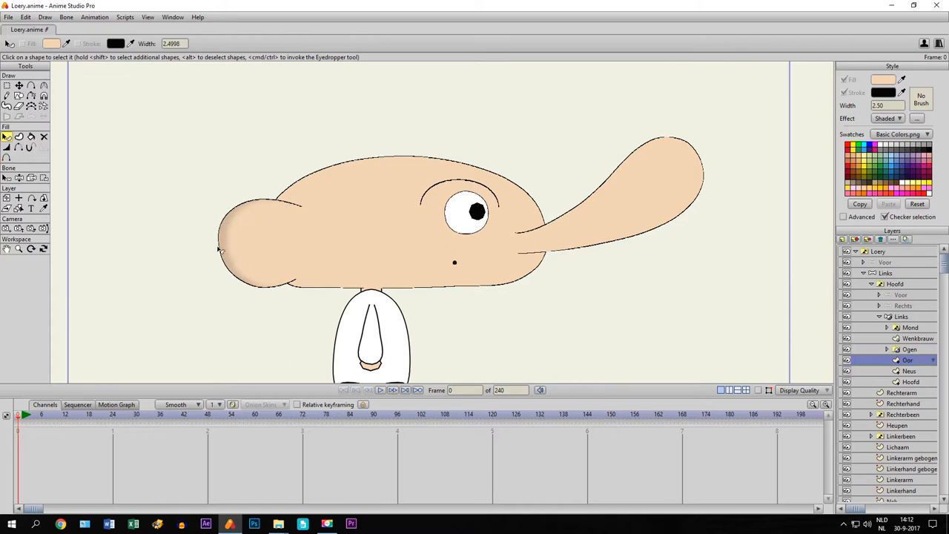
mouse_move(333, 178)
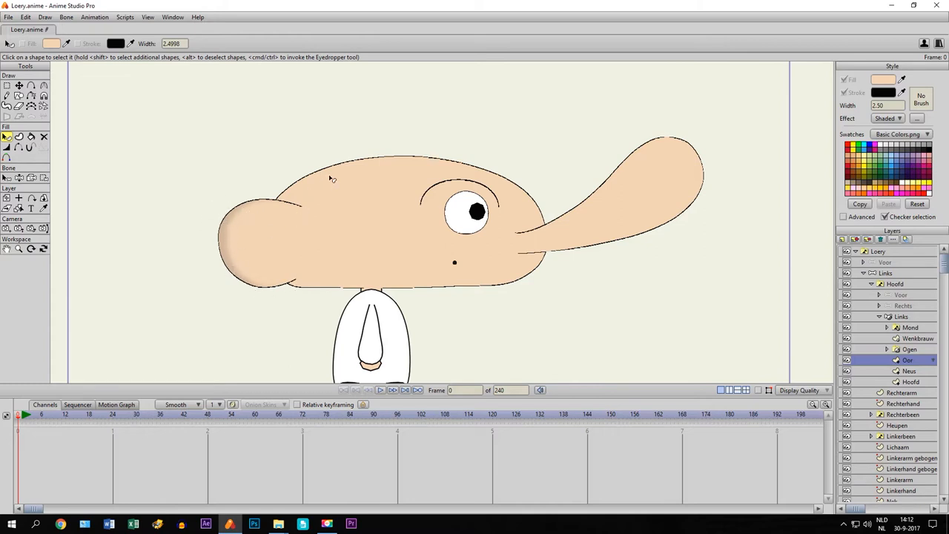
mouse_move(273, 284)
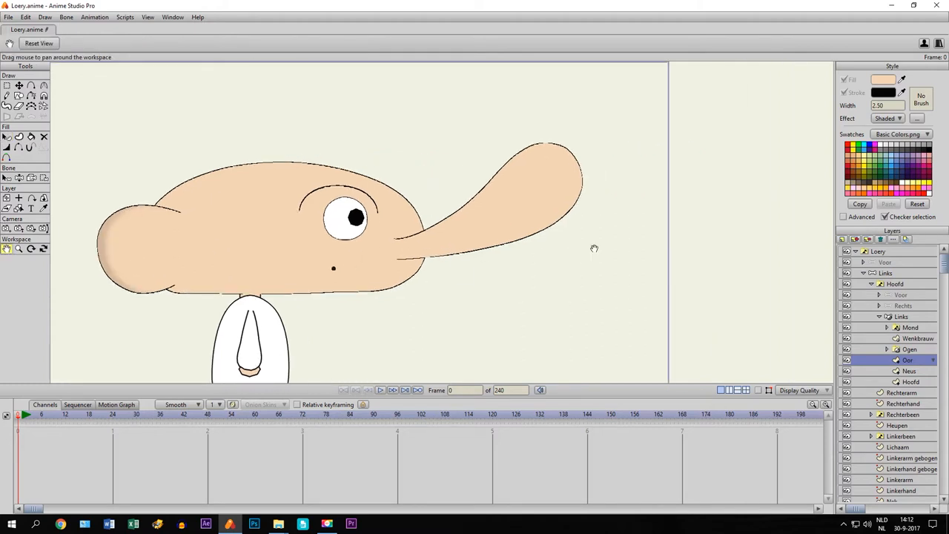
click(909, 371)
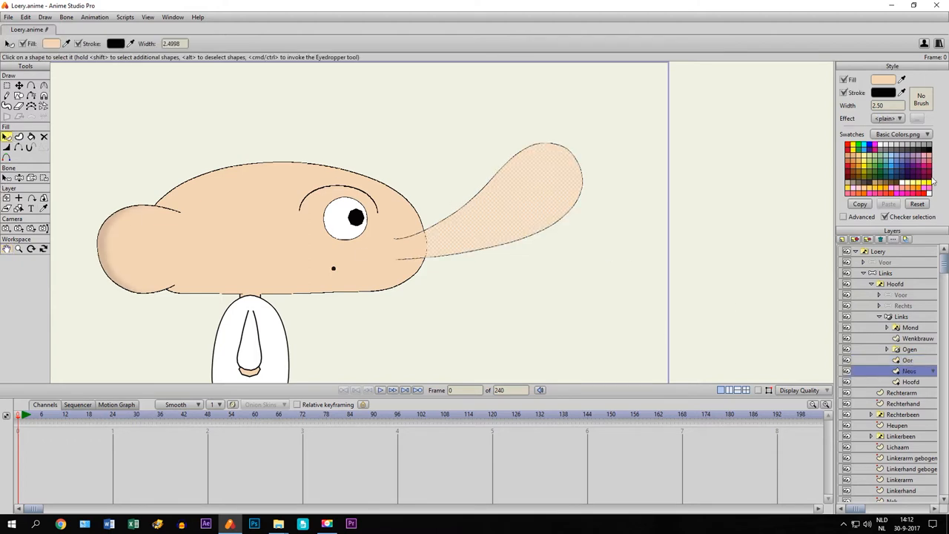
Step: Give the nose a Shaded effect with light angle 186.34, offset 15 and blur 5
click(902, 119)
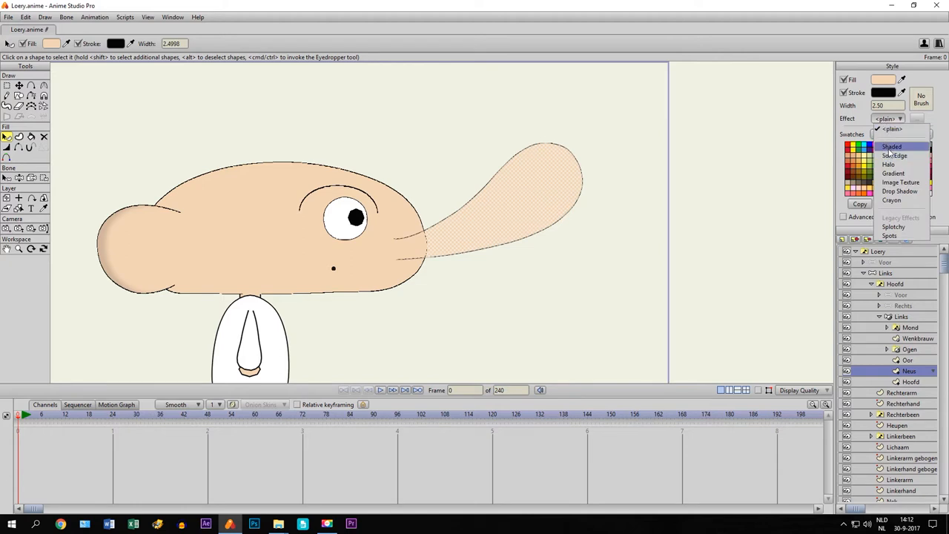
click(893, 147)
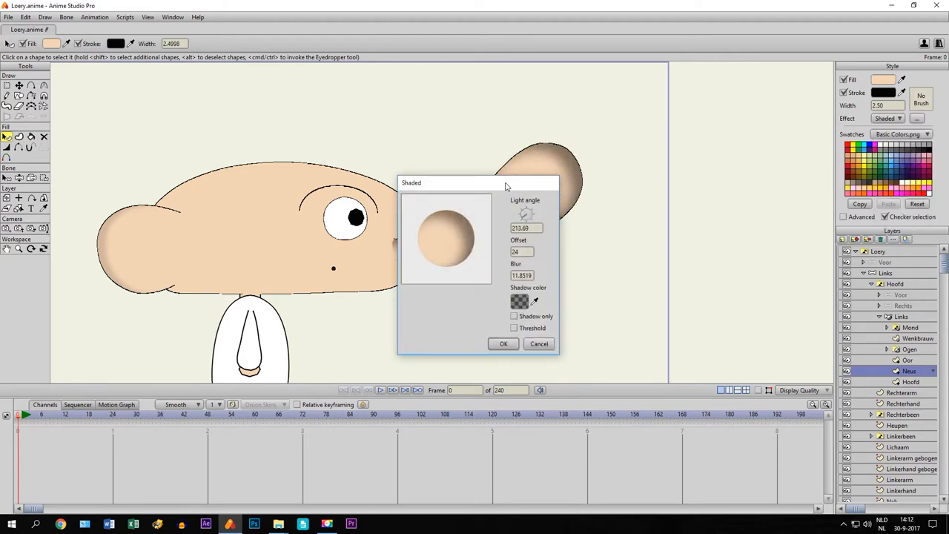
drag(478, 183, 305, 130)
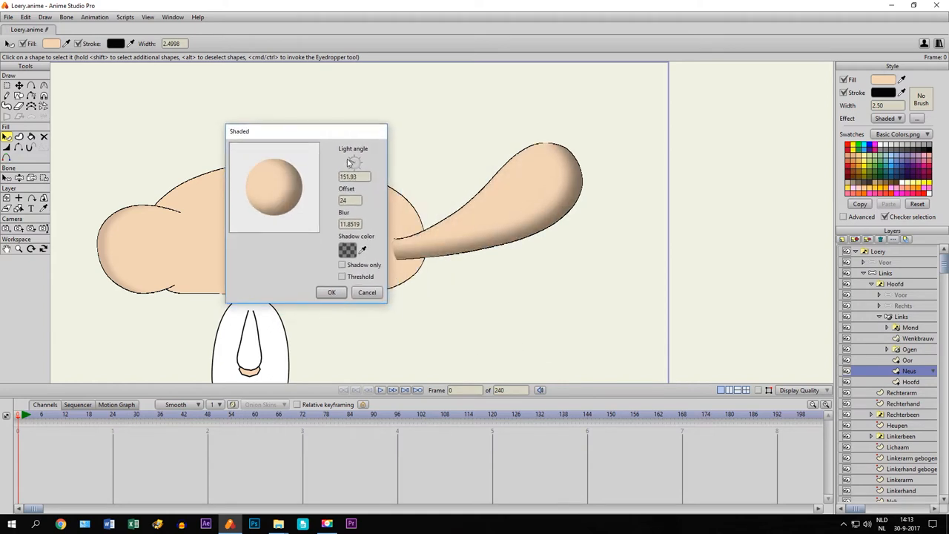
drag(354, 161, 344, 167)
text(11)
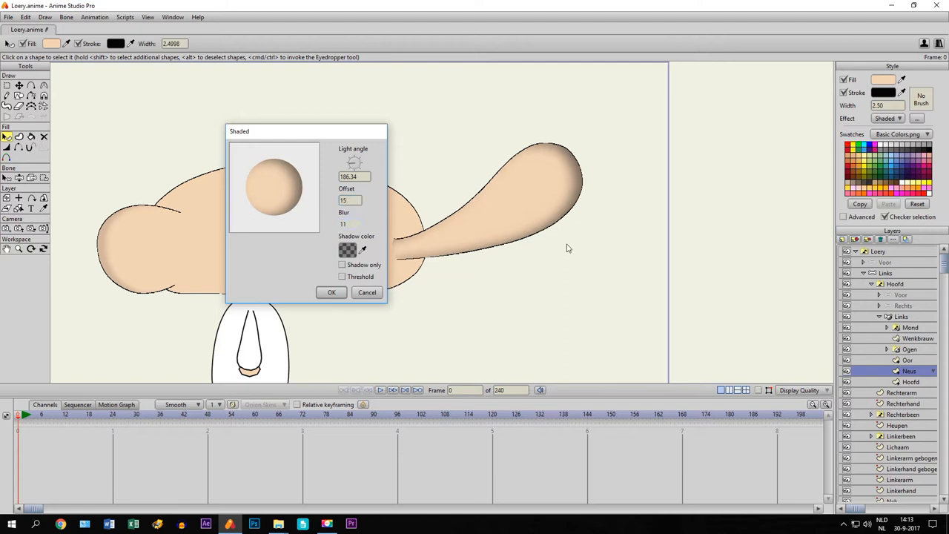
click(348, 224)
text(5)
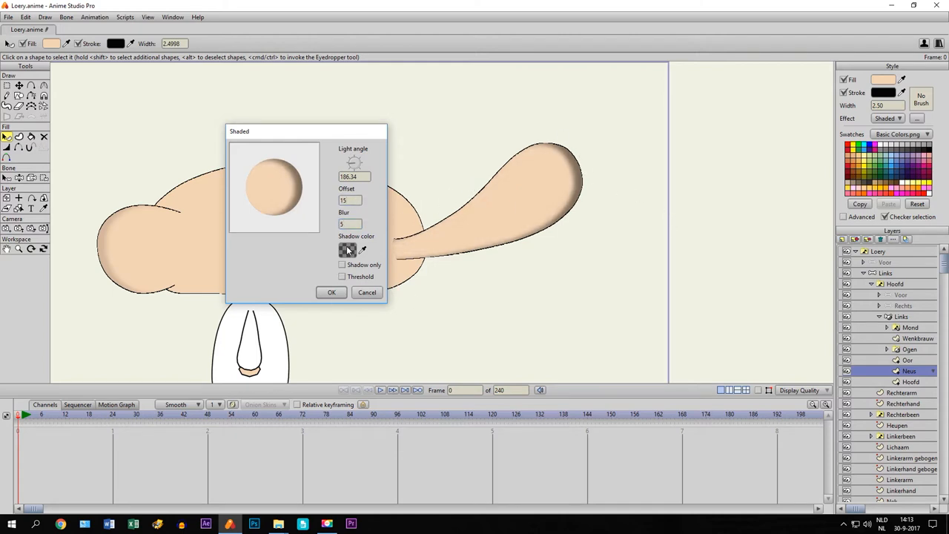
Step: Set the nose shadow colour to white with alpha 107 and apply the highlight
click(347, 249)
text(FFFFFF)
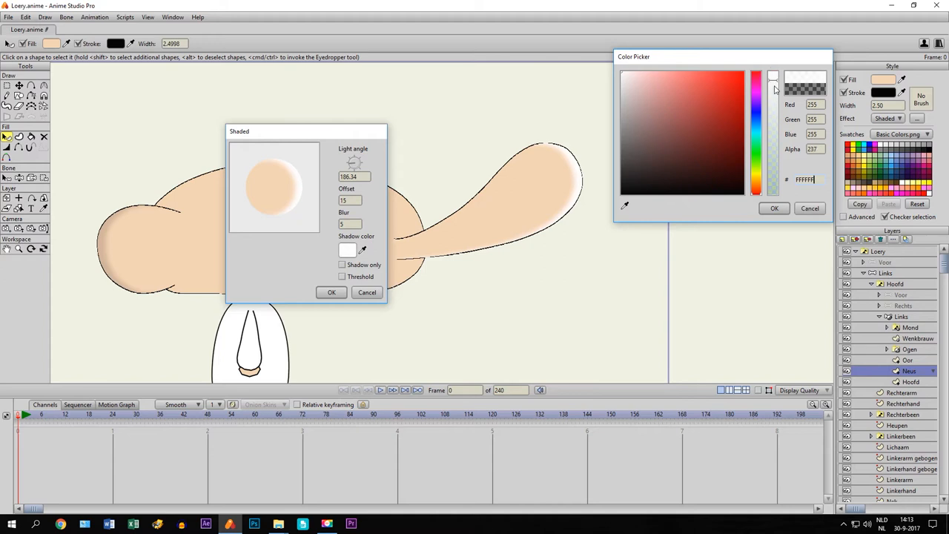
drag(775, 88, 774, 141)
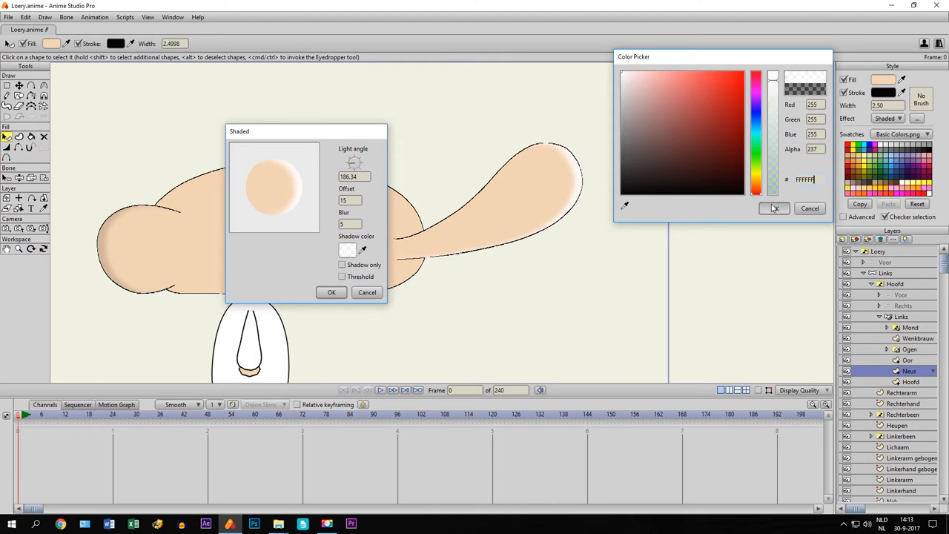
click(775, 208)
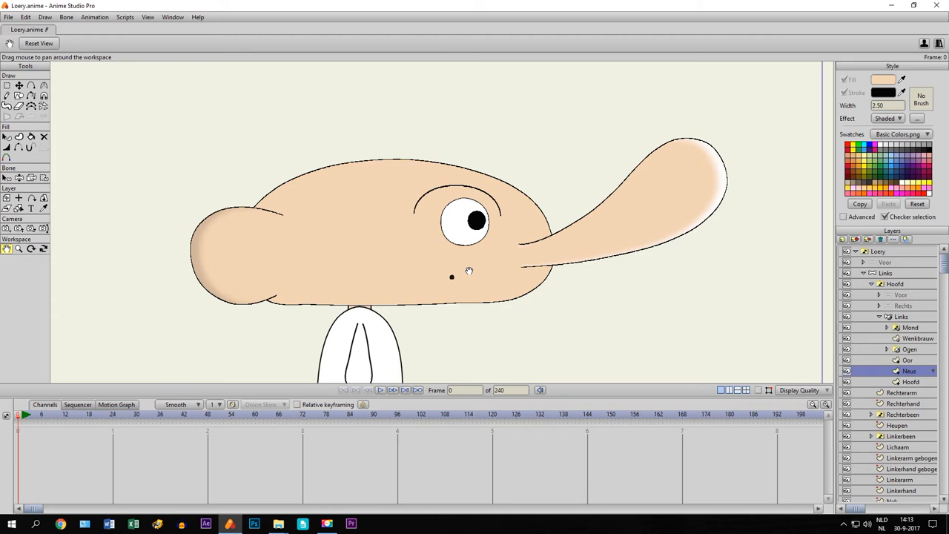
mouse_move(778, 320)
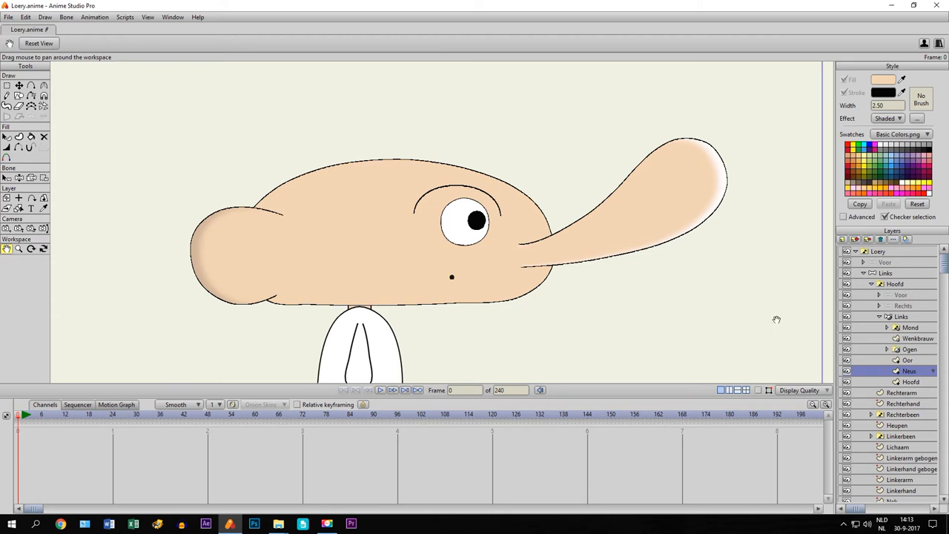
mouse_move(777, 318)
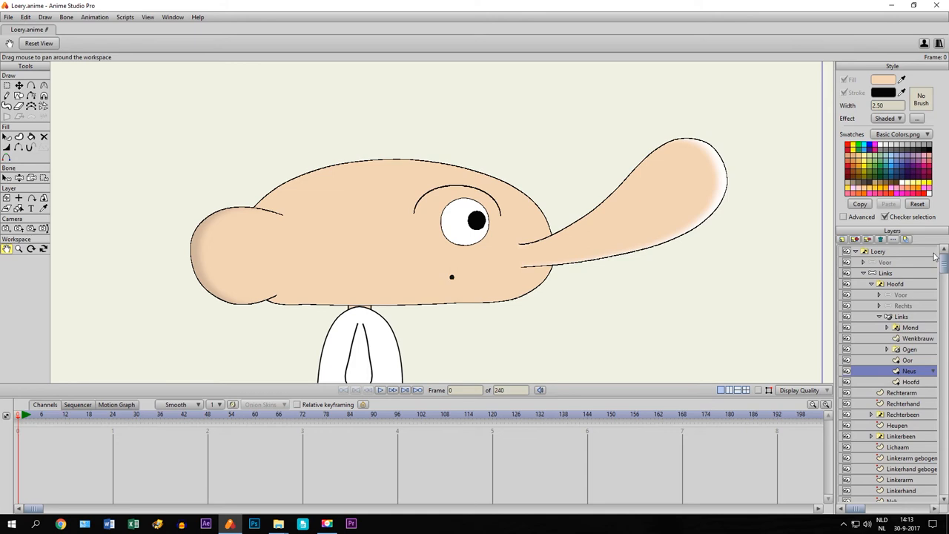
mouse_move(836, 244)
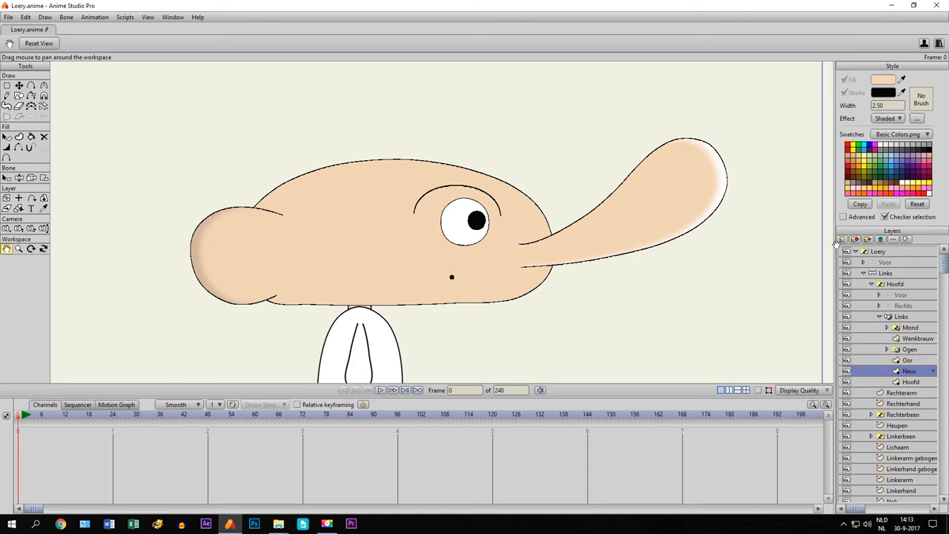
mouse_move(706, 246)
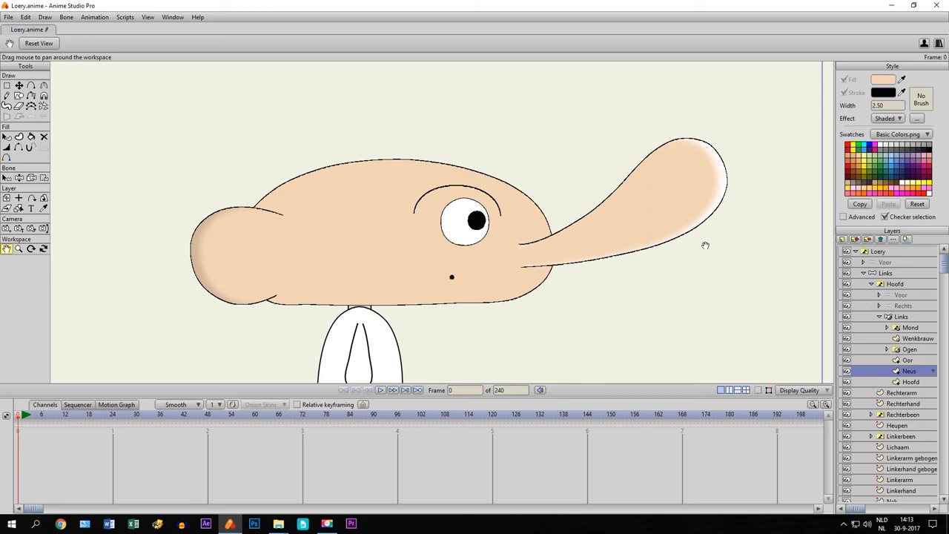
mouse_move(700, 246)
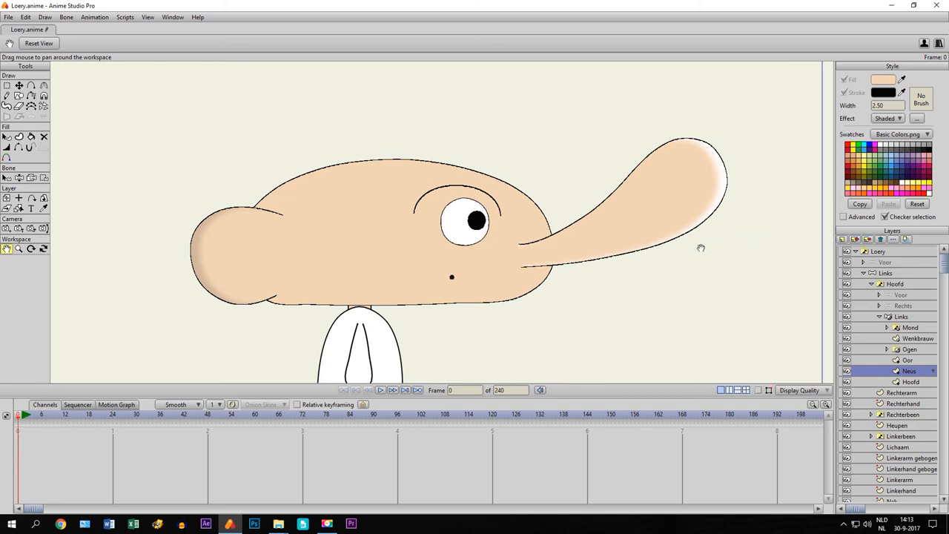